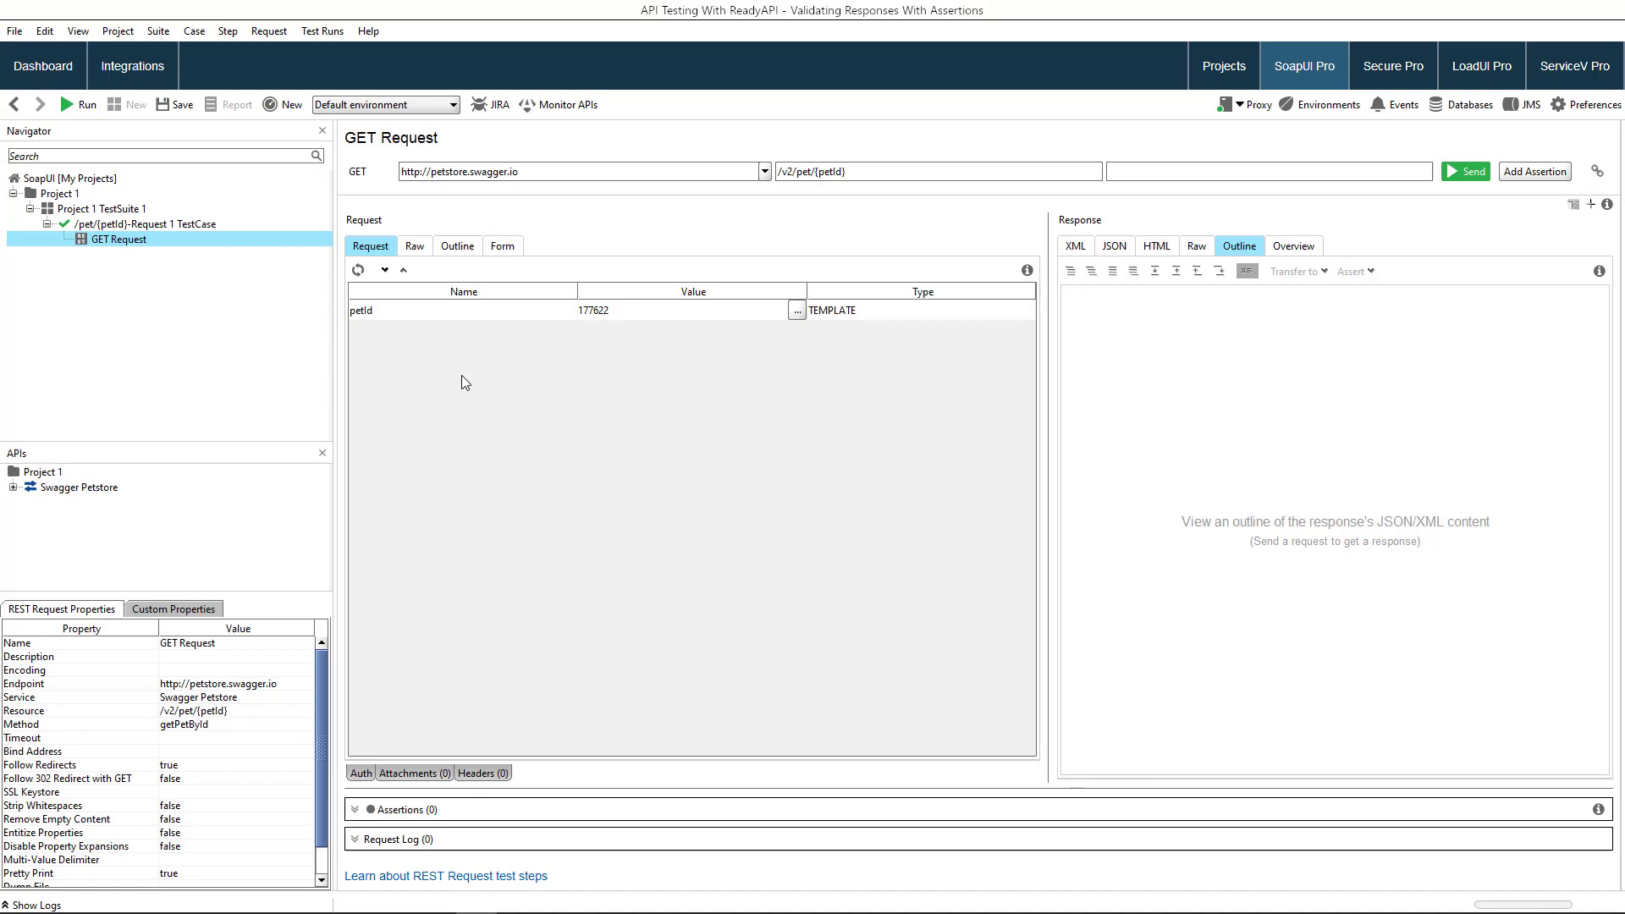
# Send the GET request for pet 177622 and view its returned JSON details.
pyautogui.click(691, 309)
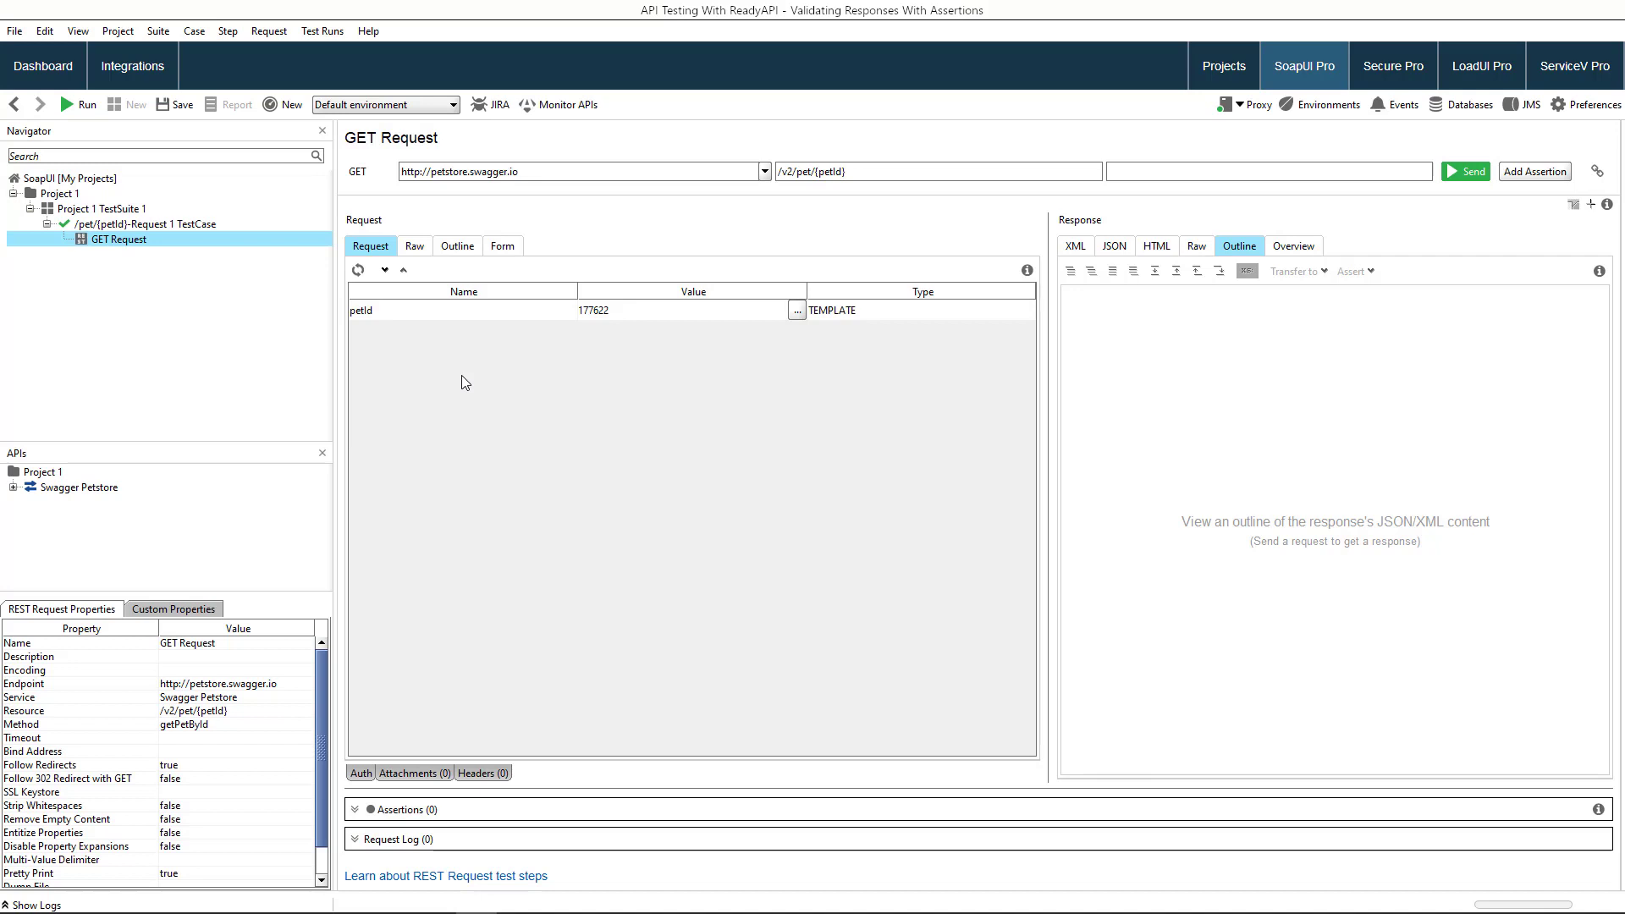
pyautogui.click(1464, 171)
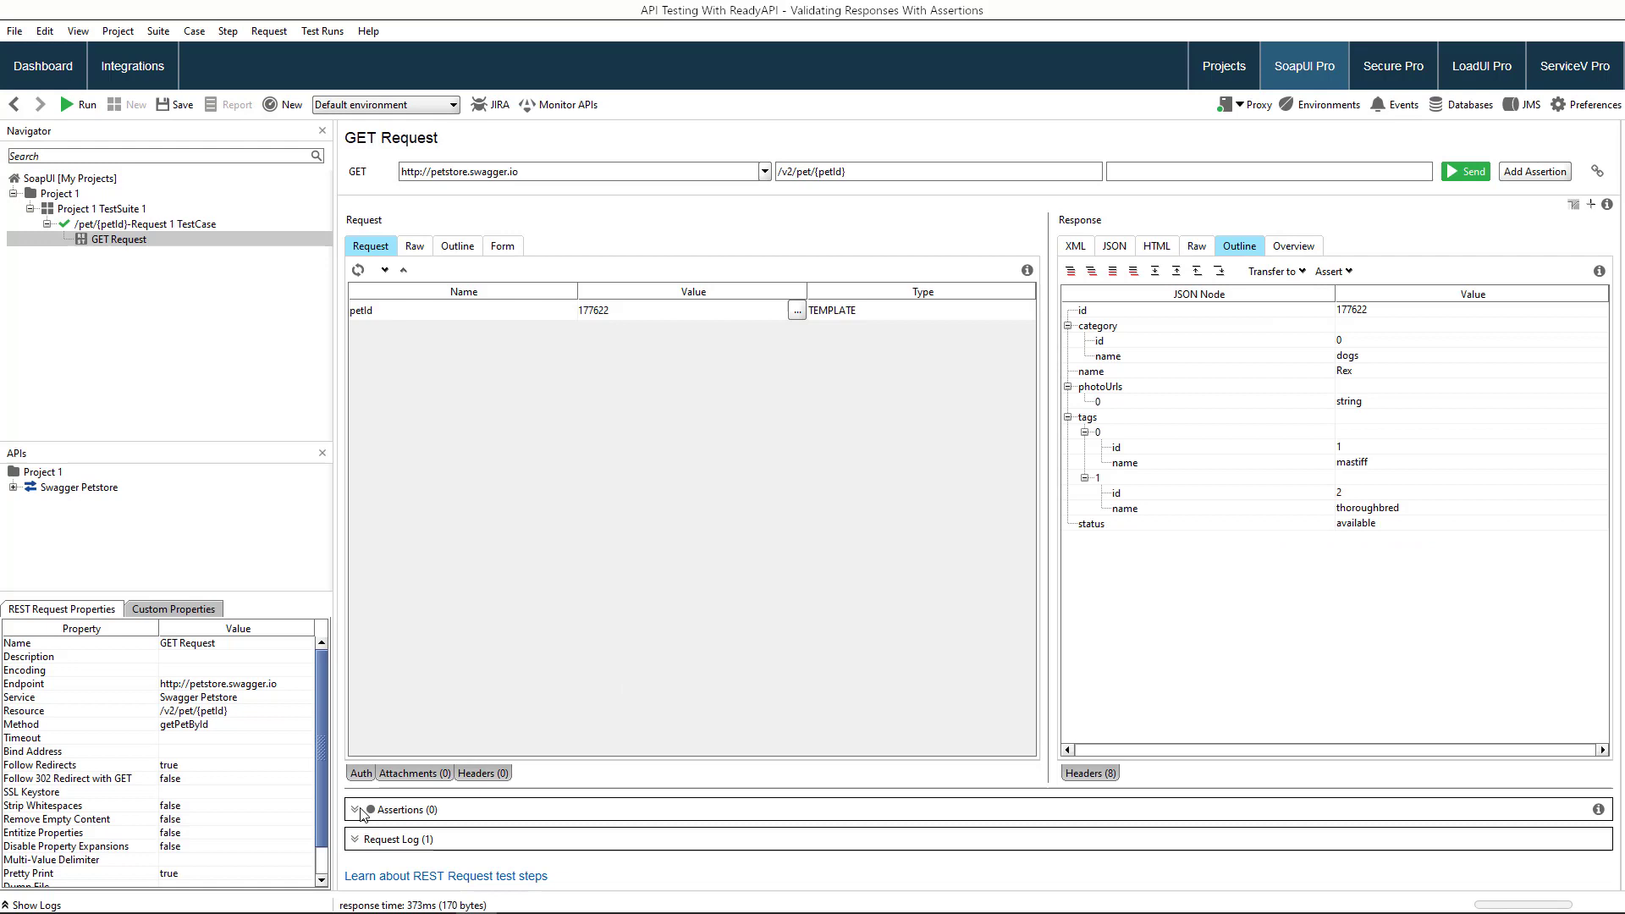
# Add a Valid HTTP Status Codes assertion to the request, found by searching 'status'.
pyautogui.click(354, 809)
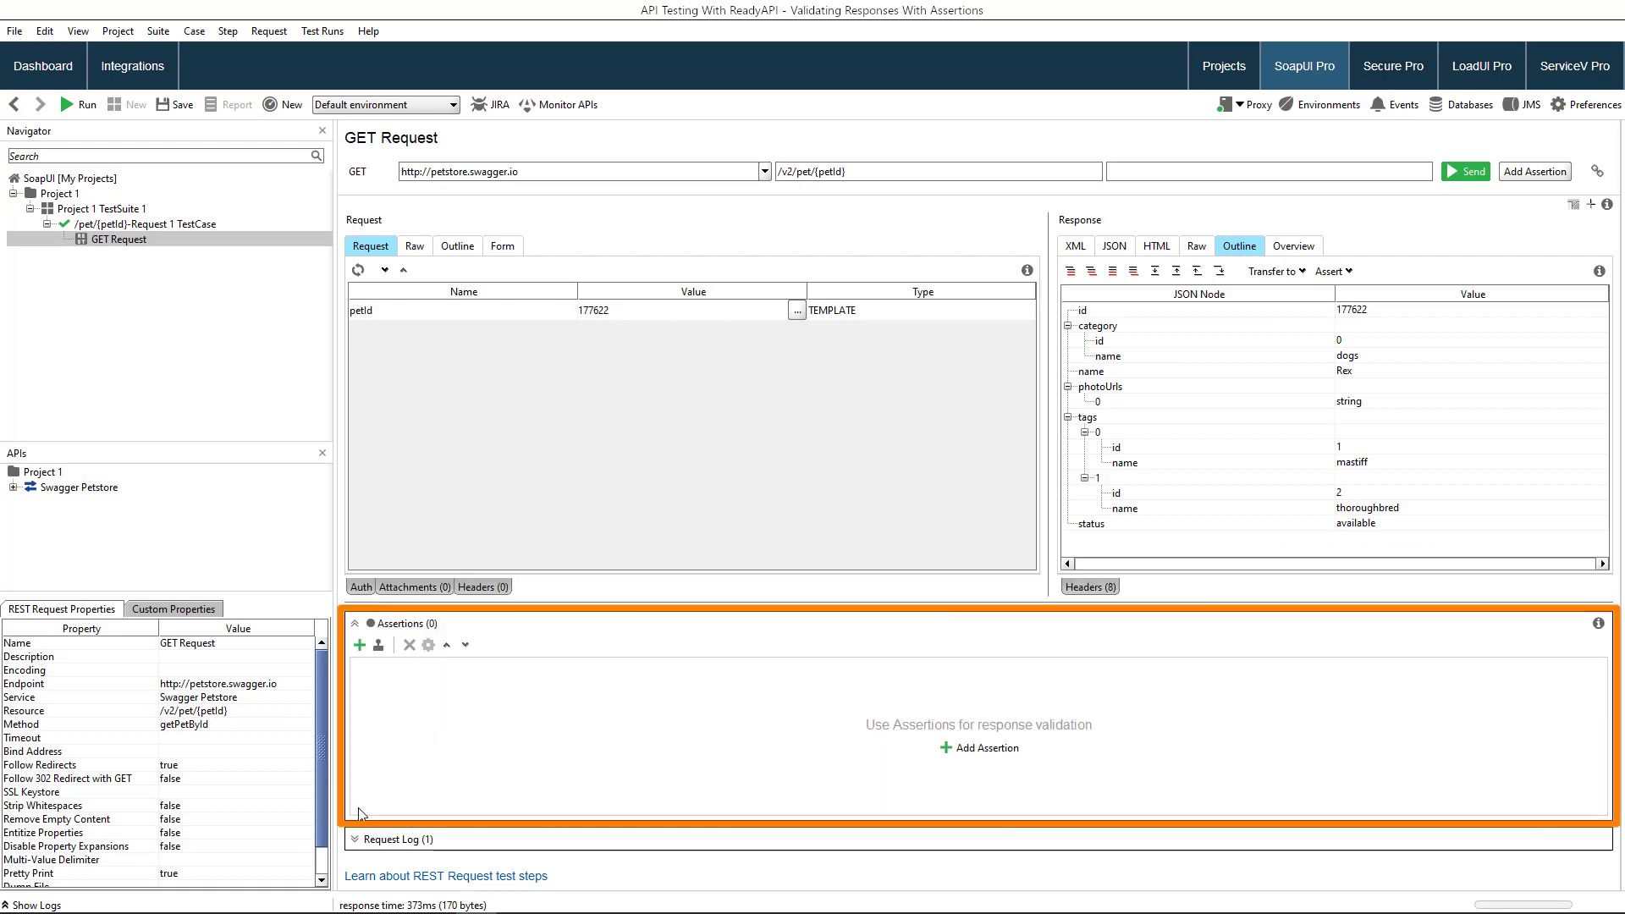
pyautogui.click(979, 746)
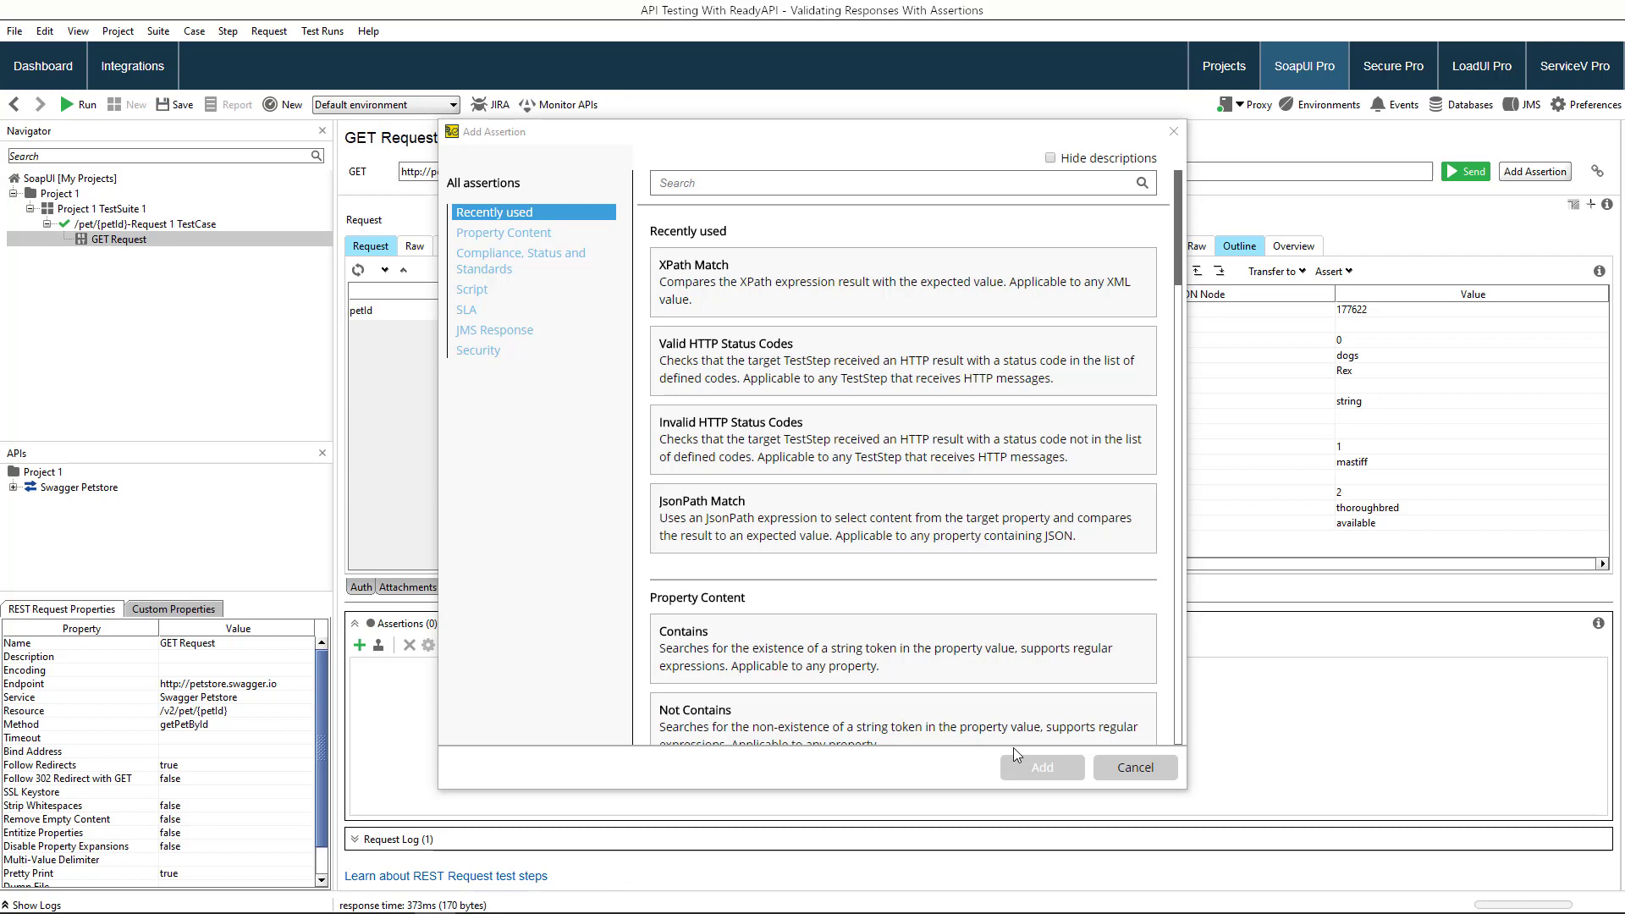
pyautogui.write('s')
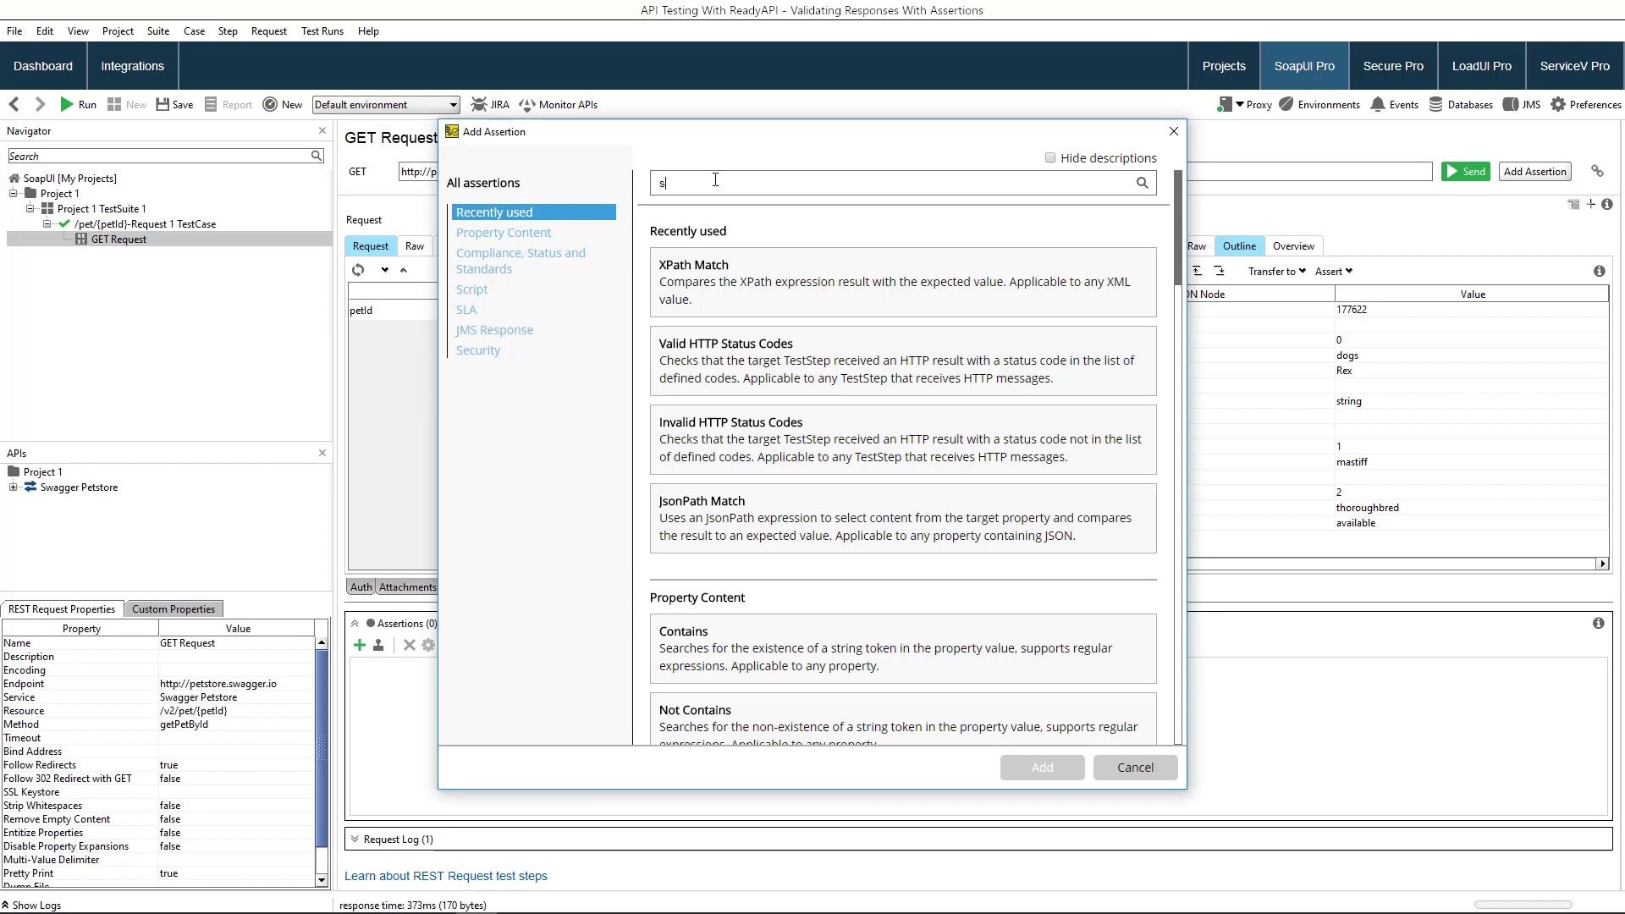
pyautogui.write('tatus')
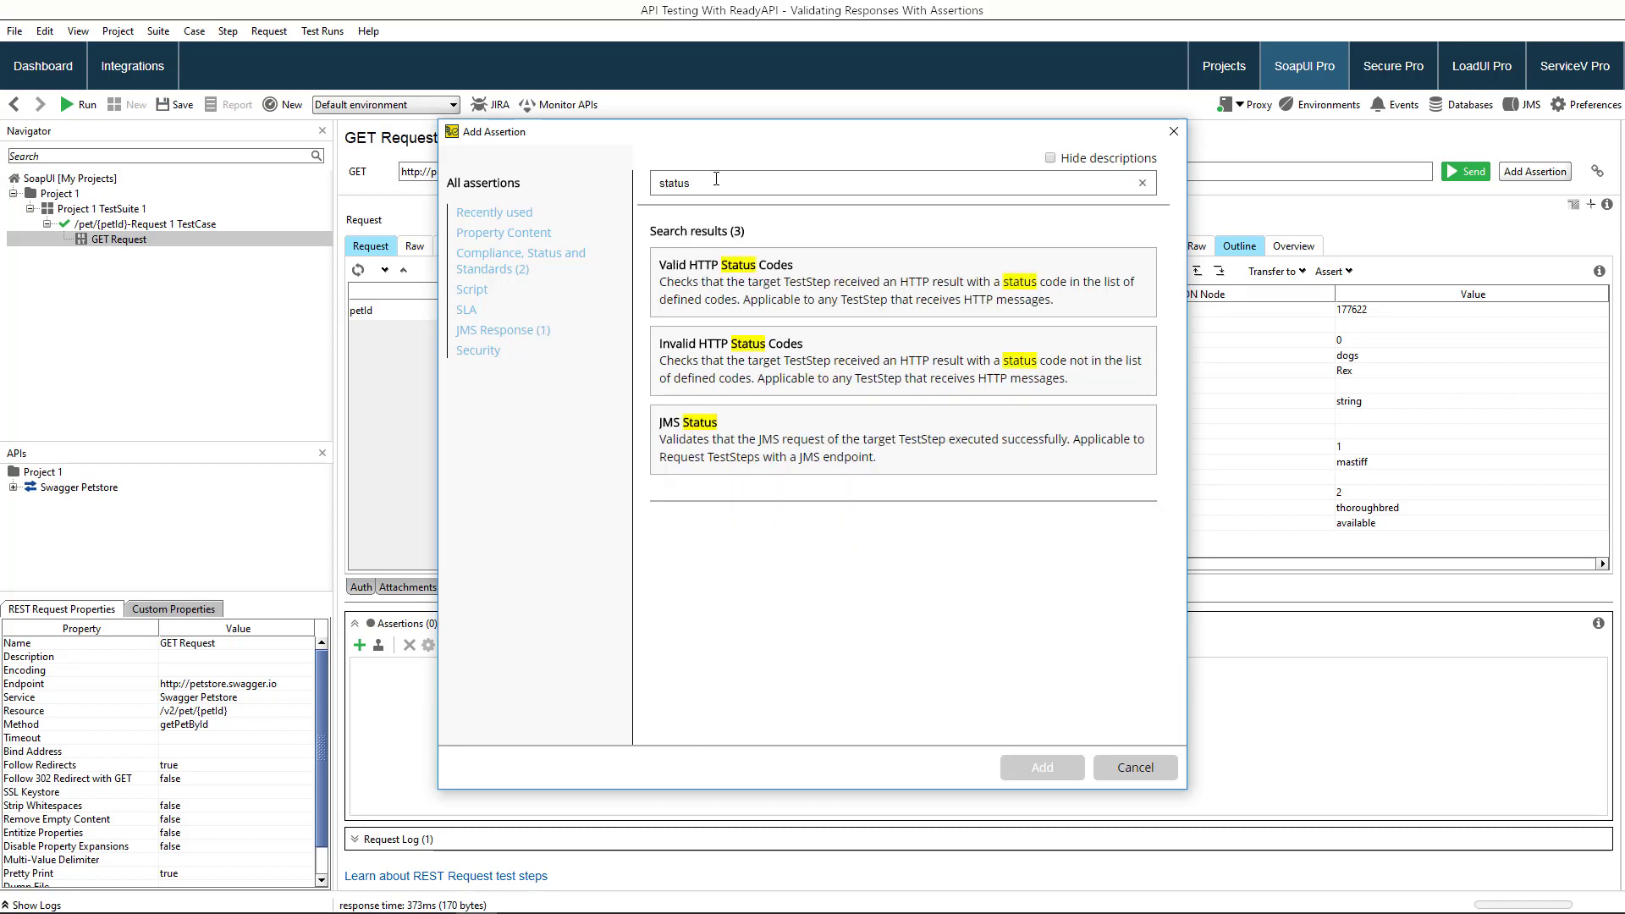
pyautogui.click(738, 283)
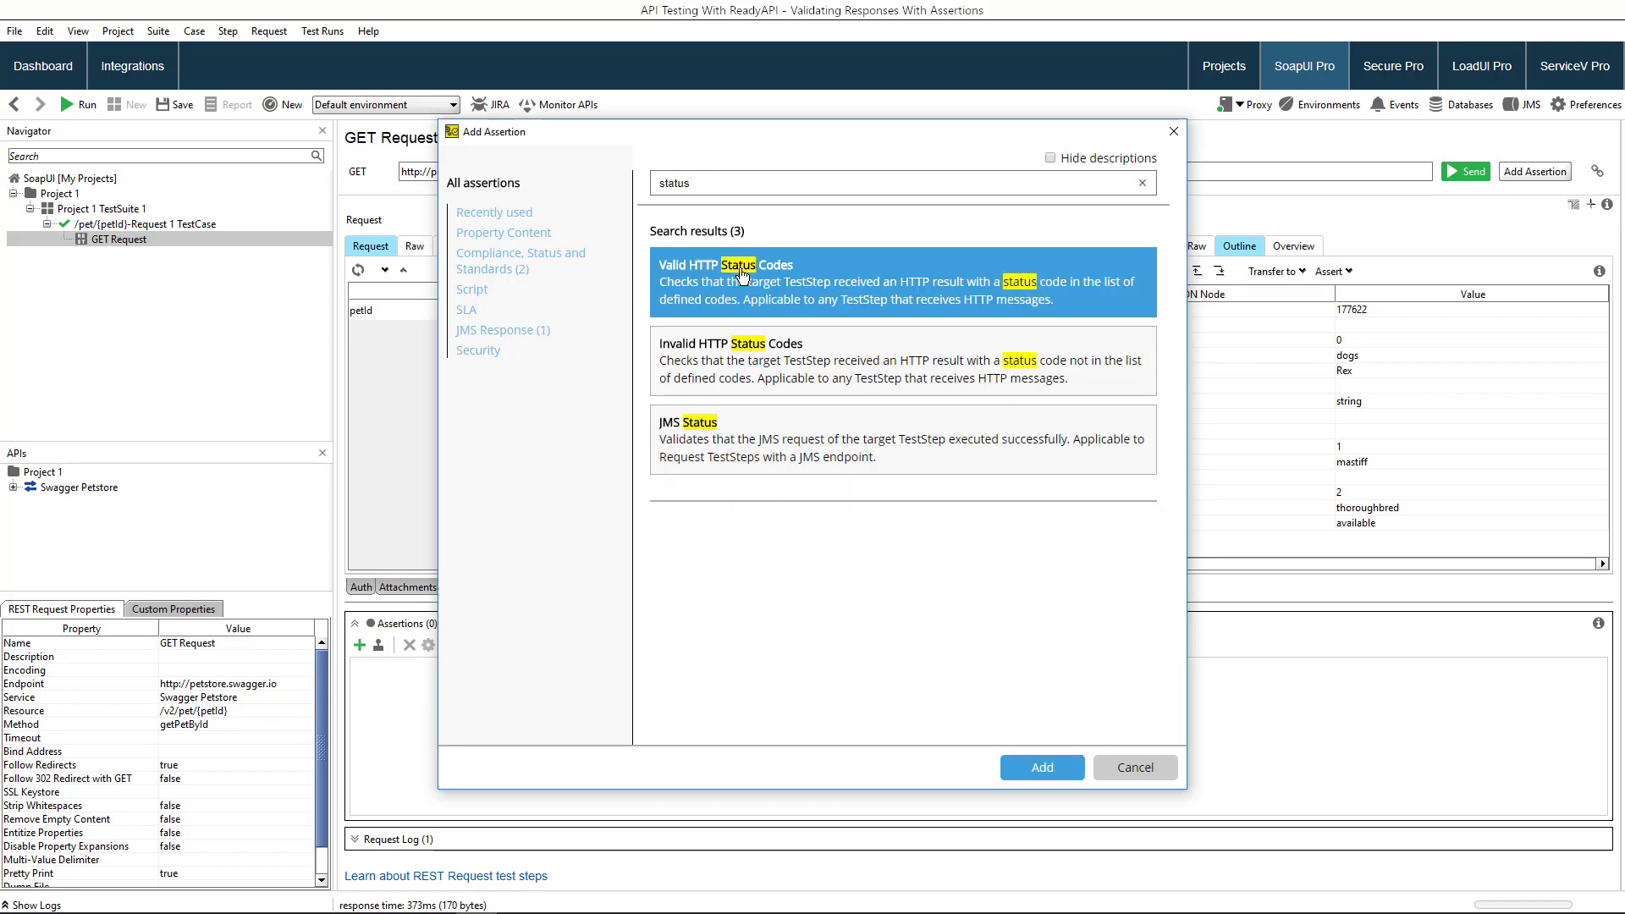
pyautogui.click(1041, 767)
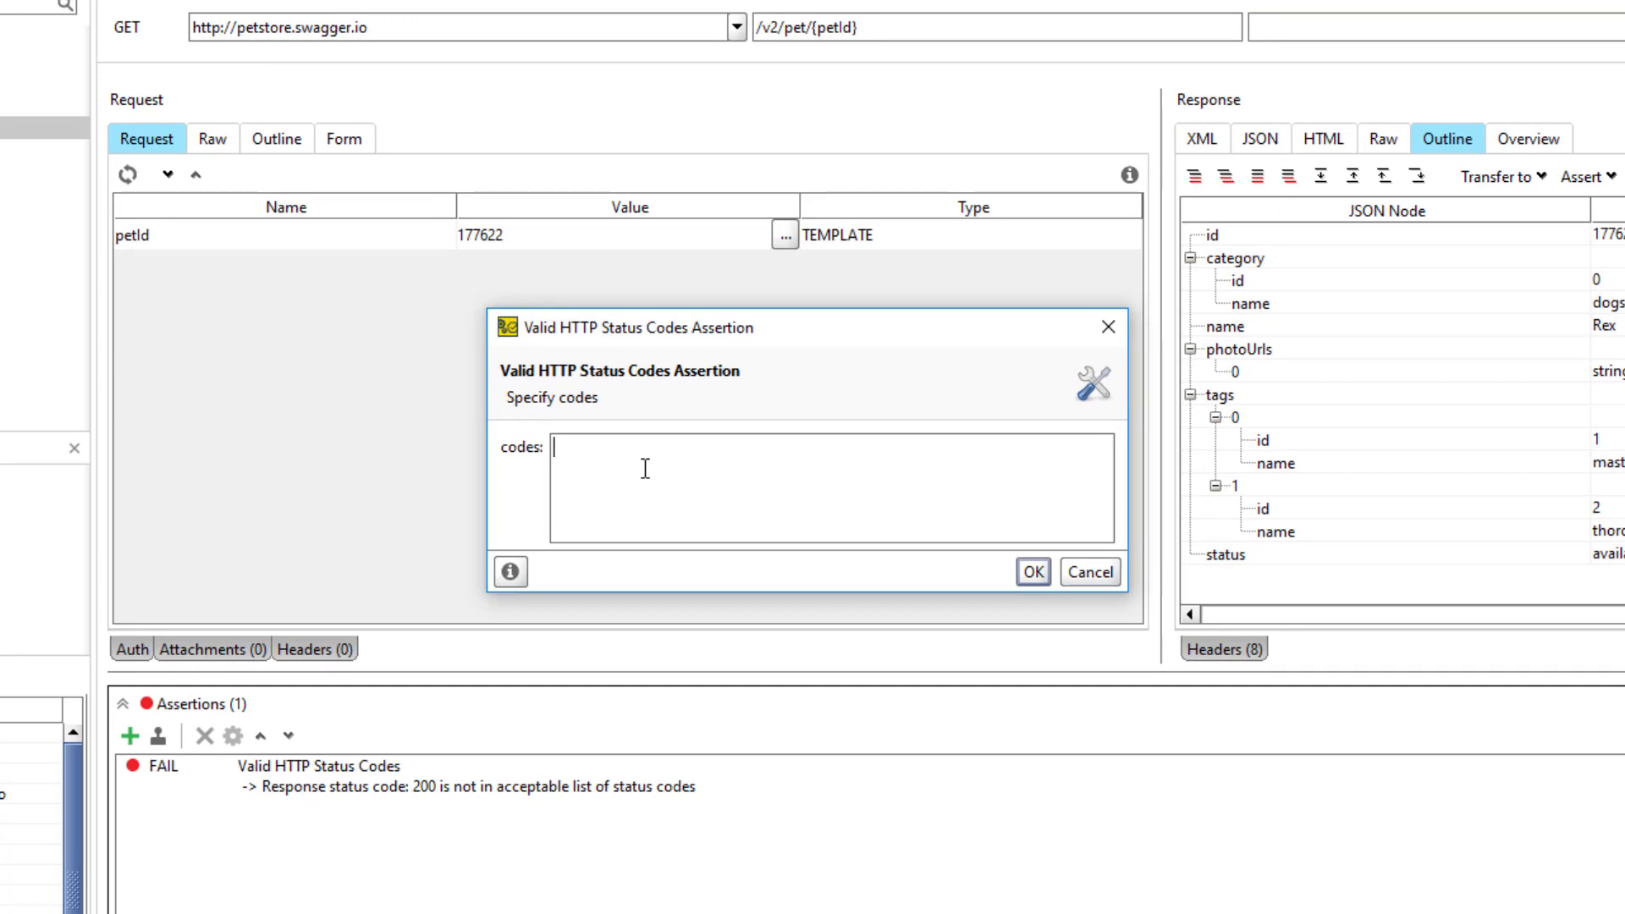
# Set the assertion's accepted codes to 200,301 and view it passing in Assertions.
pyautogui.write('200,')
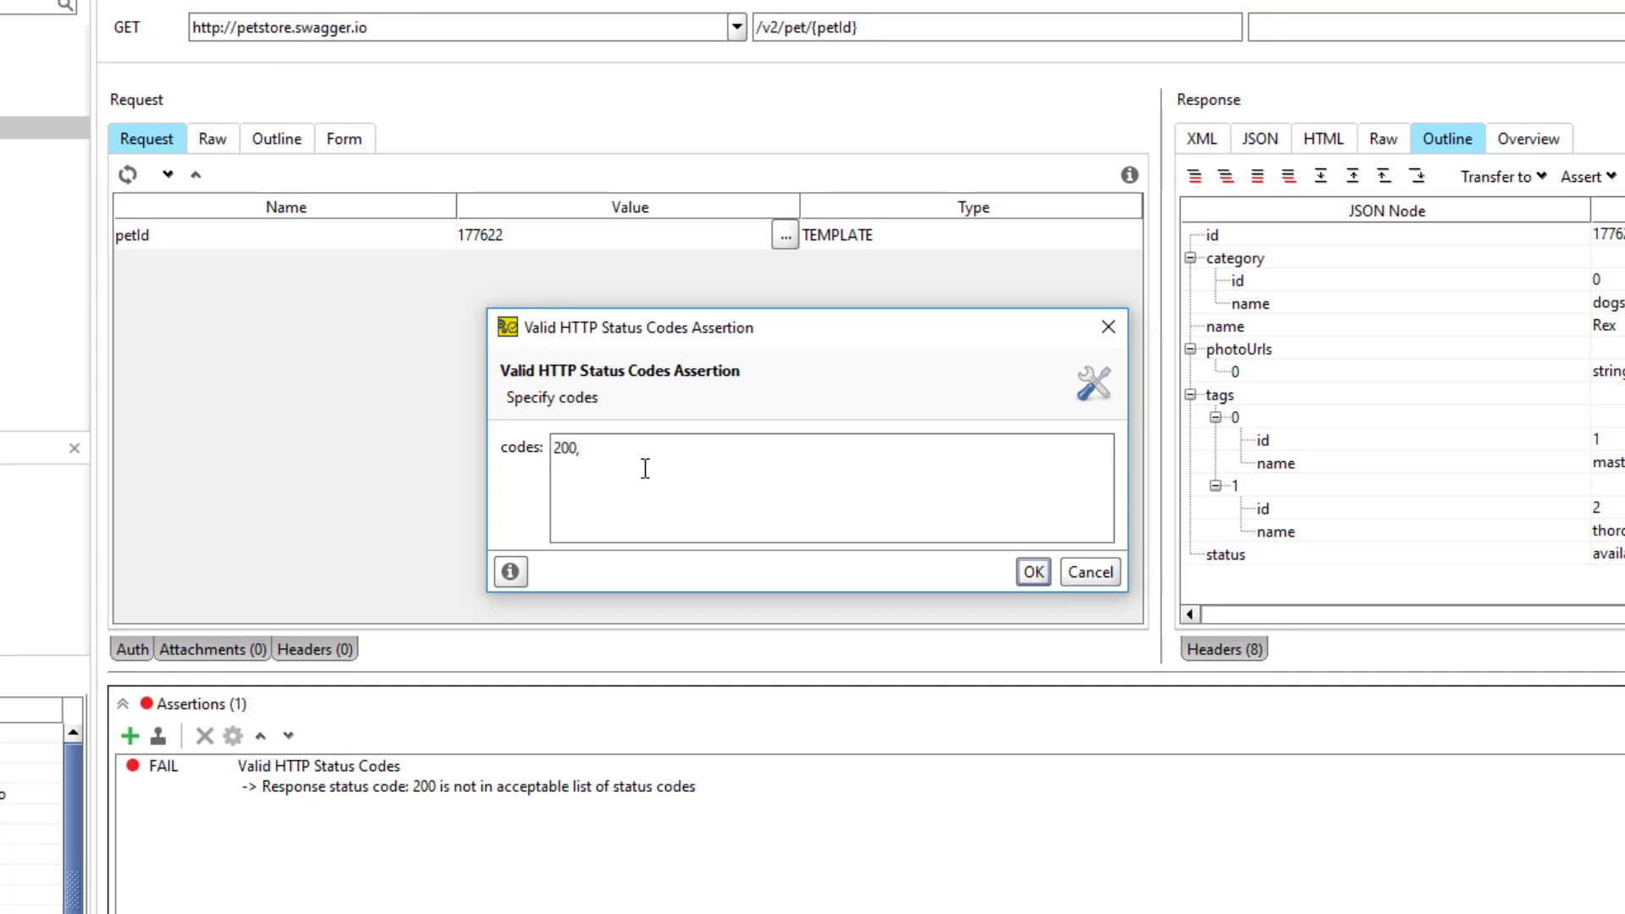
pyautogui.write('301')
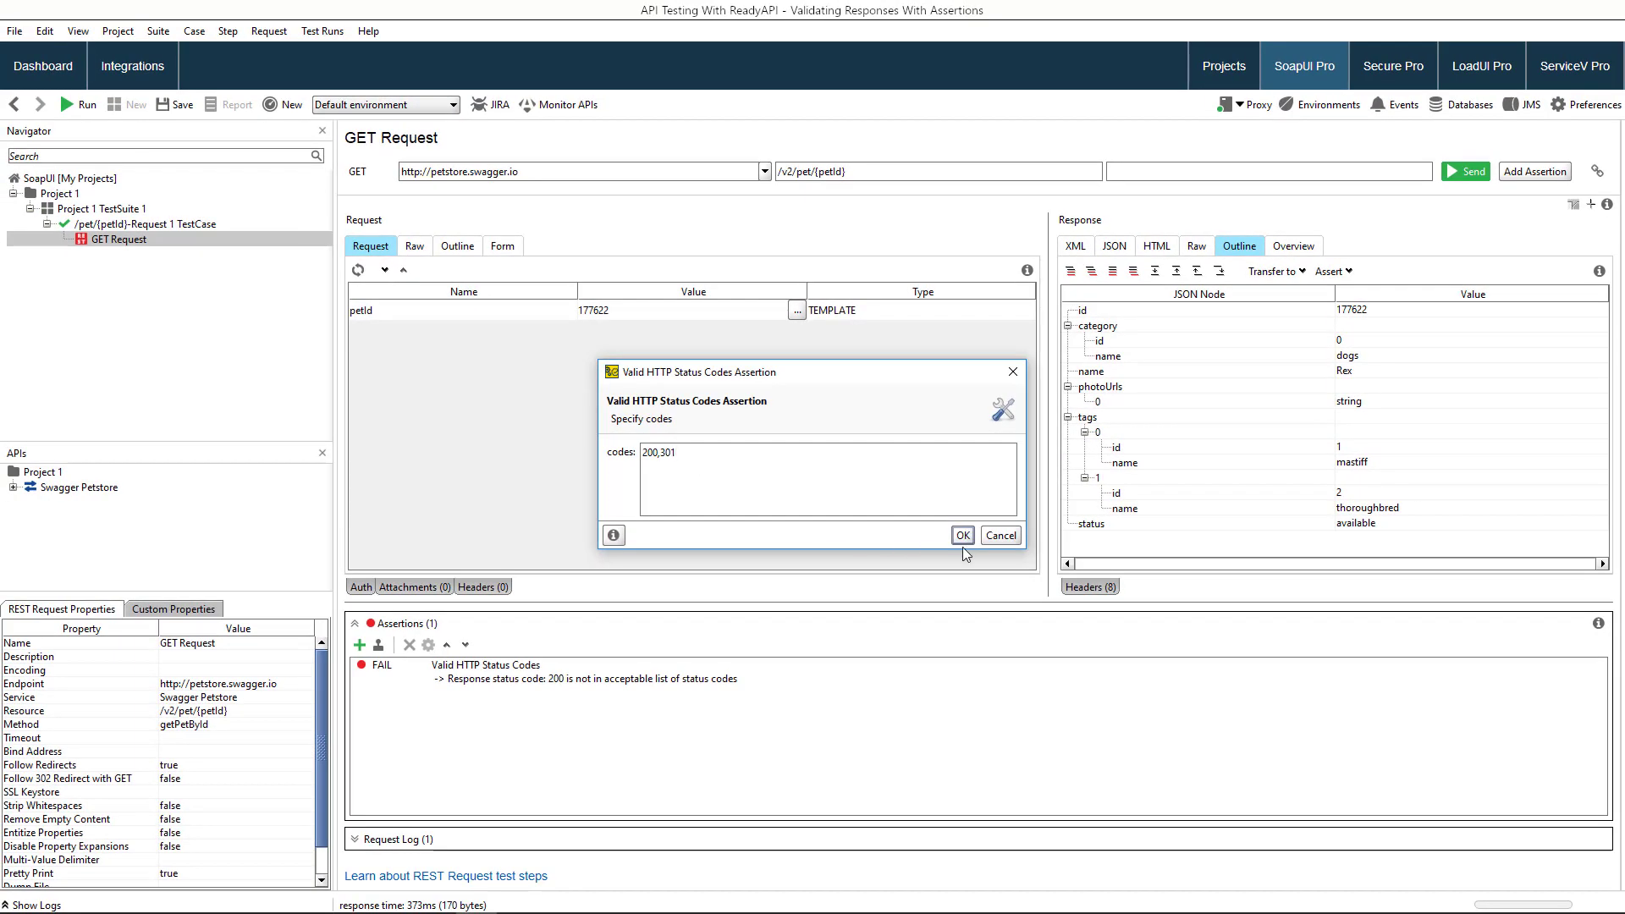
pyautogui.click(961, 535)
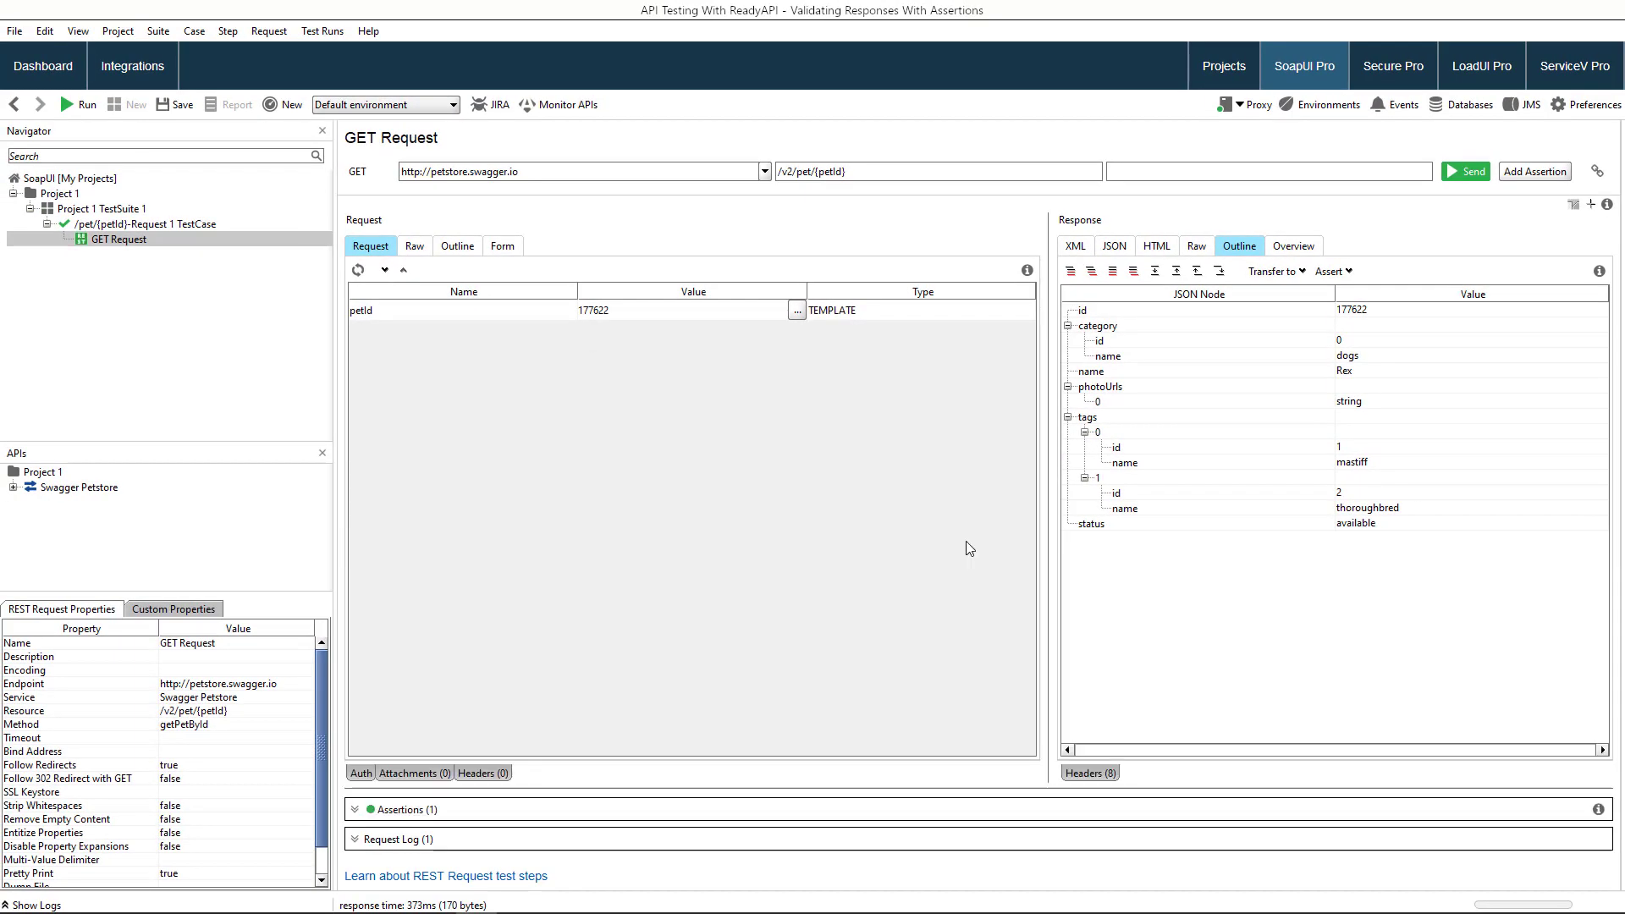
pyautogui.click(363, 809)
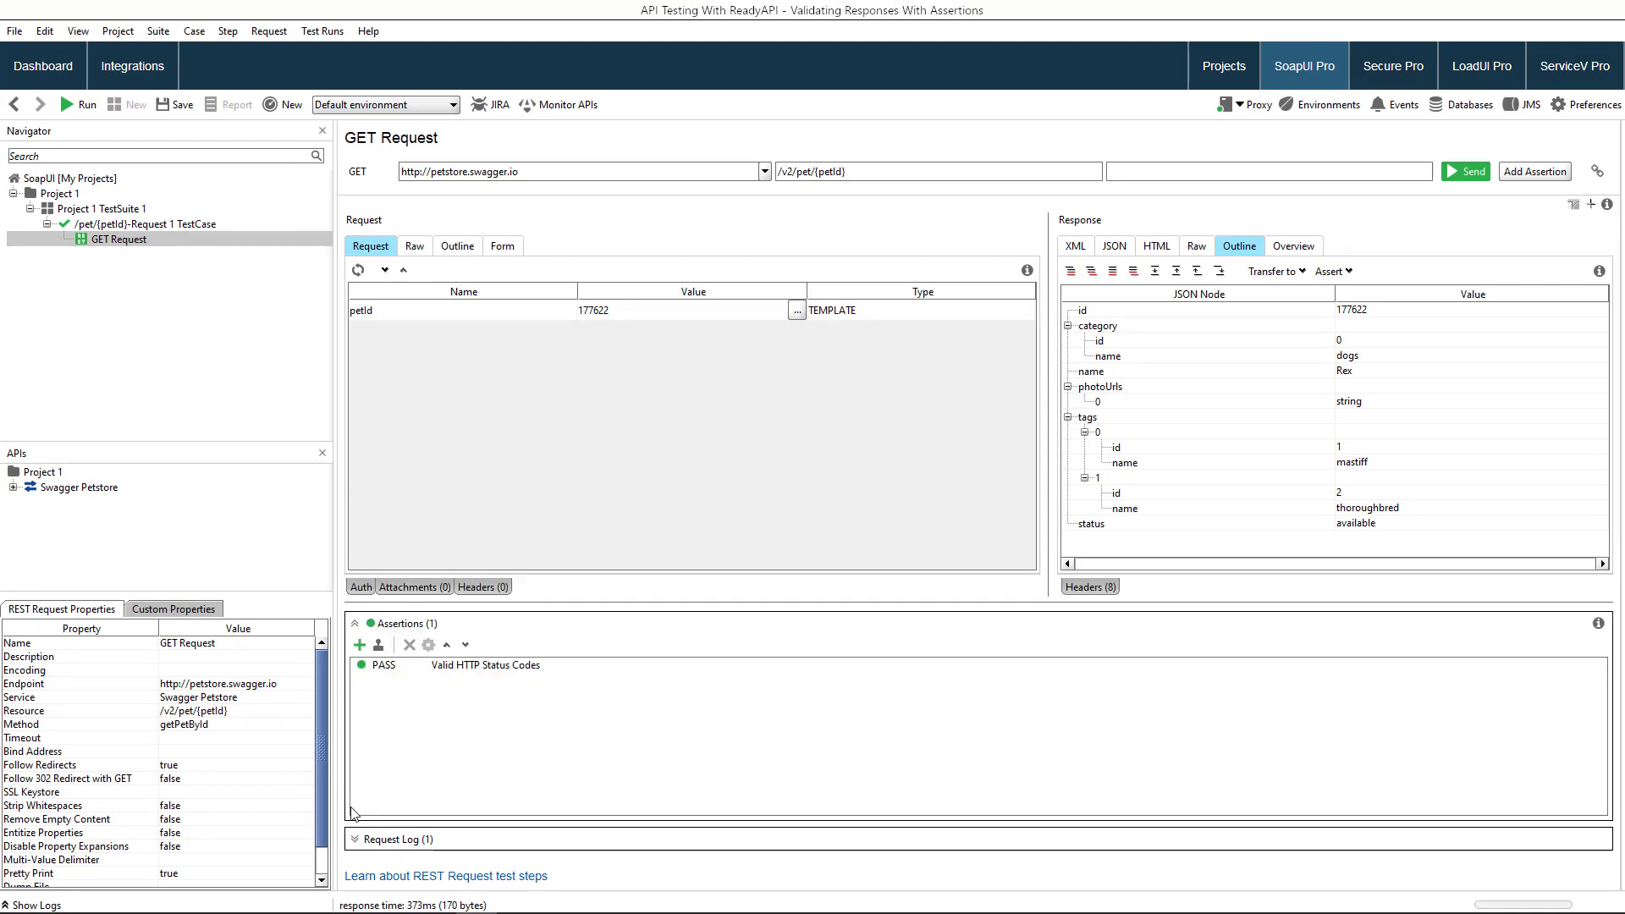
# Add a JsonPath Match assertion to the request, found by searching 'json'.
pyautogui.click(1535, 171)
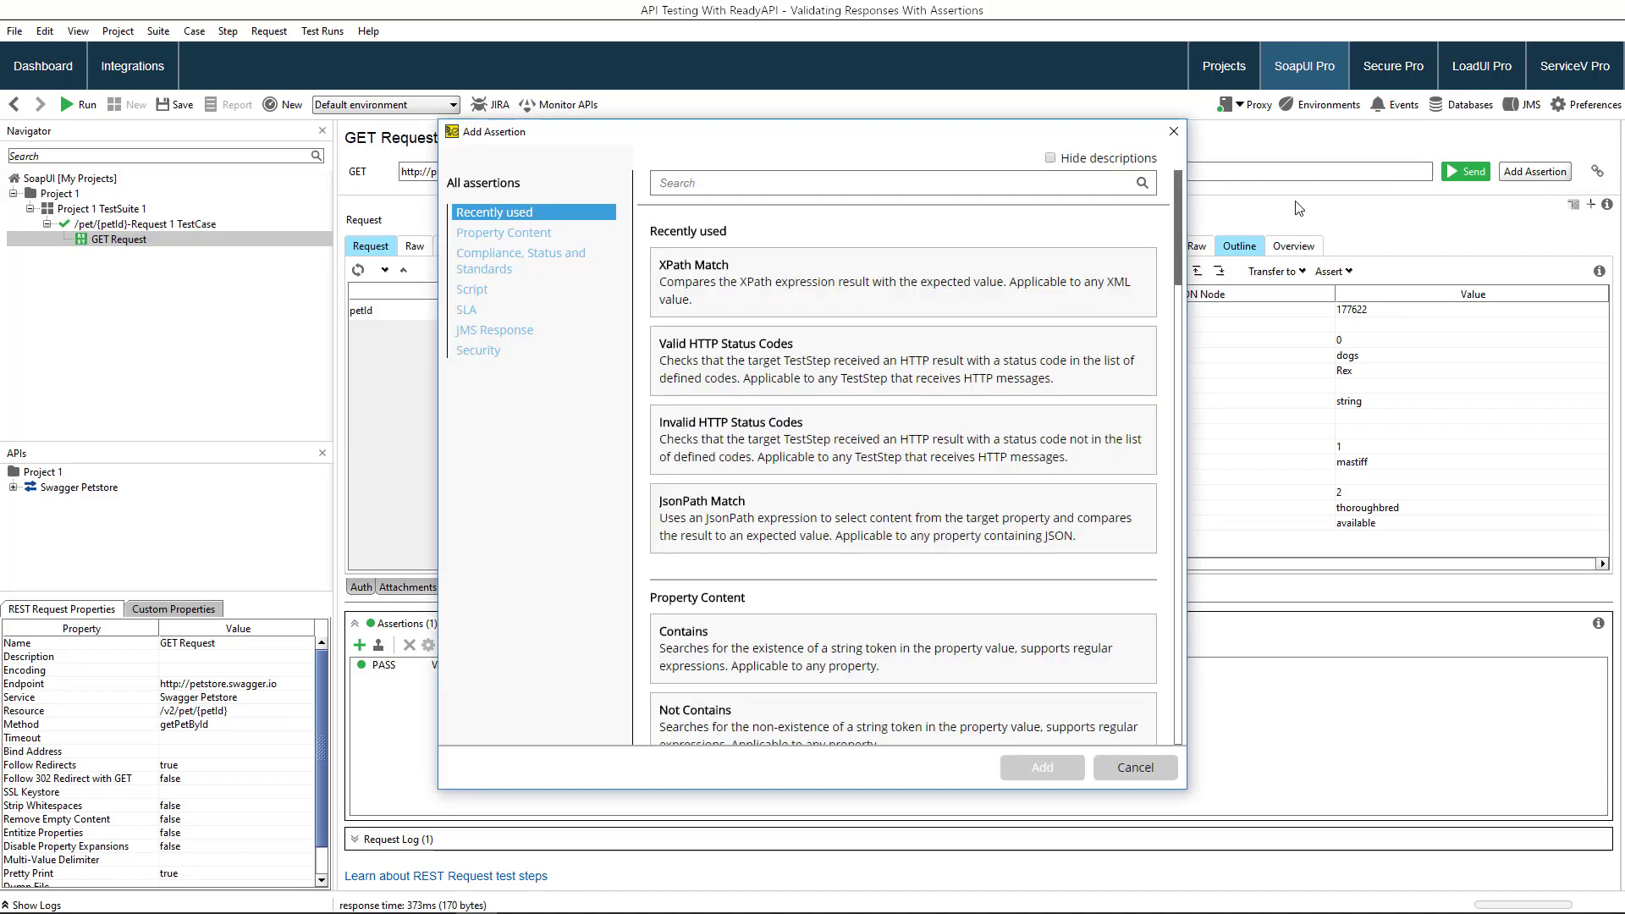
pyautogui.click(816, 182)
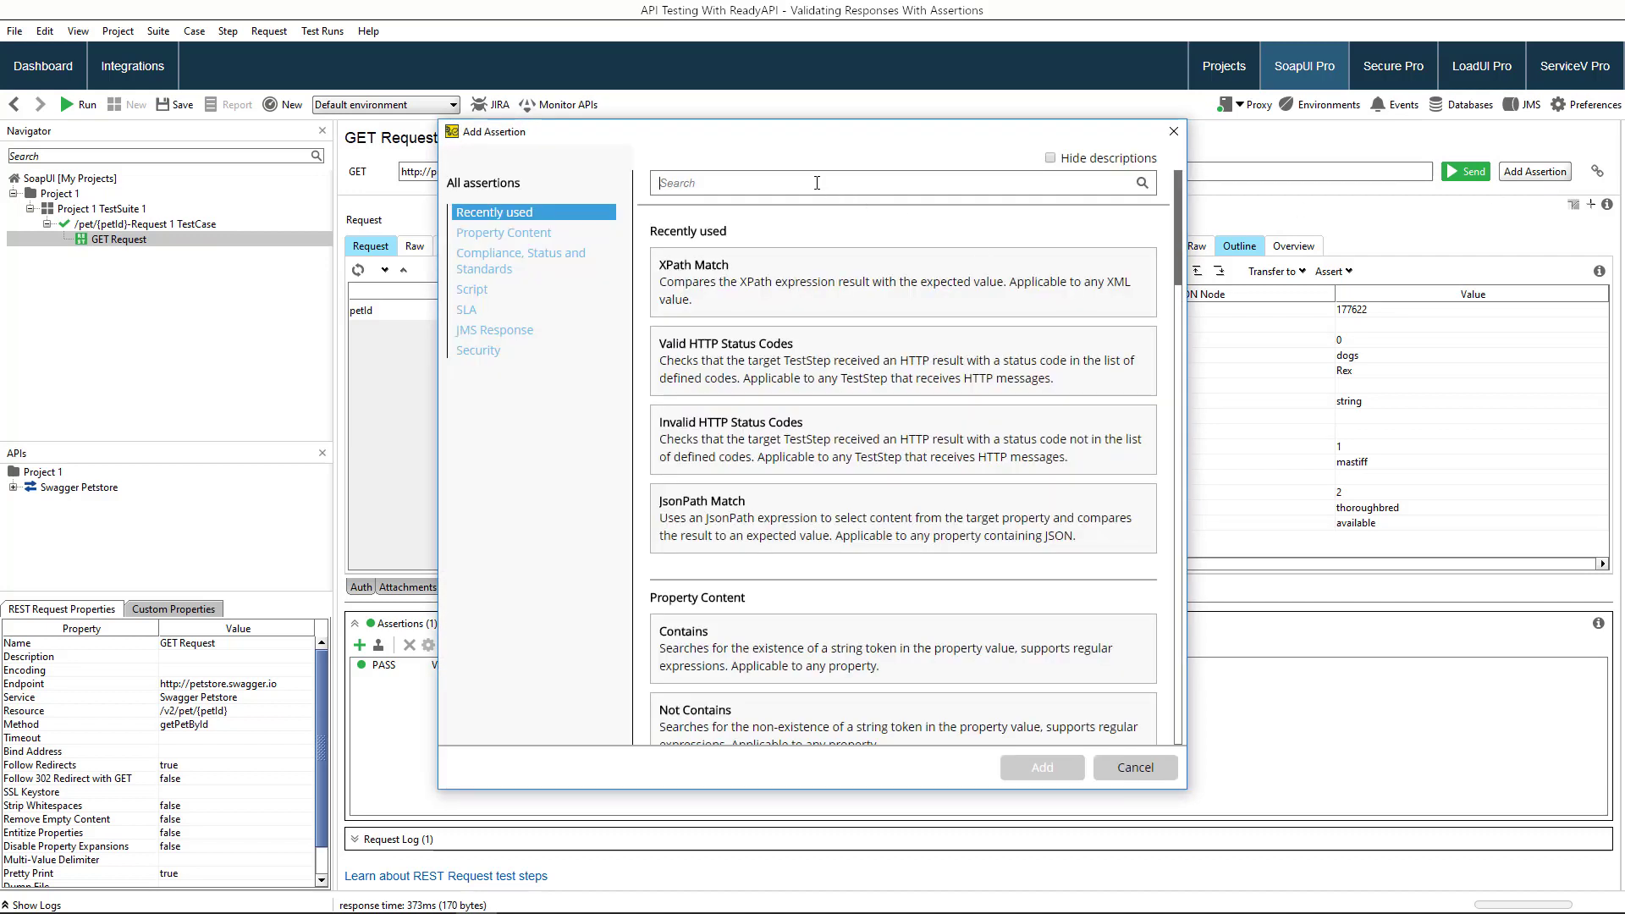
pyautogui.write('jsonpath')
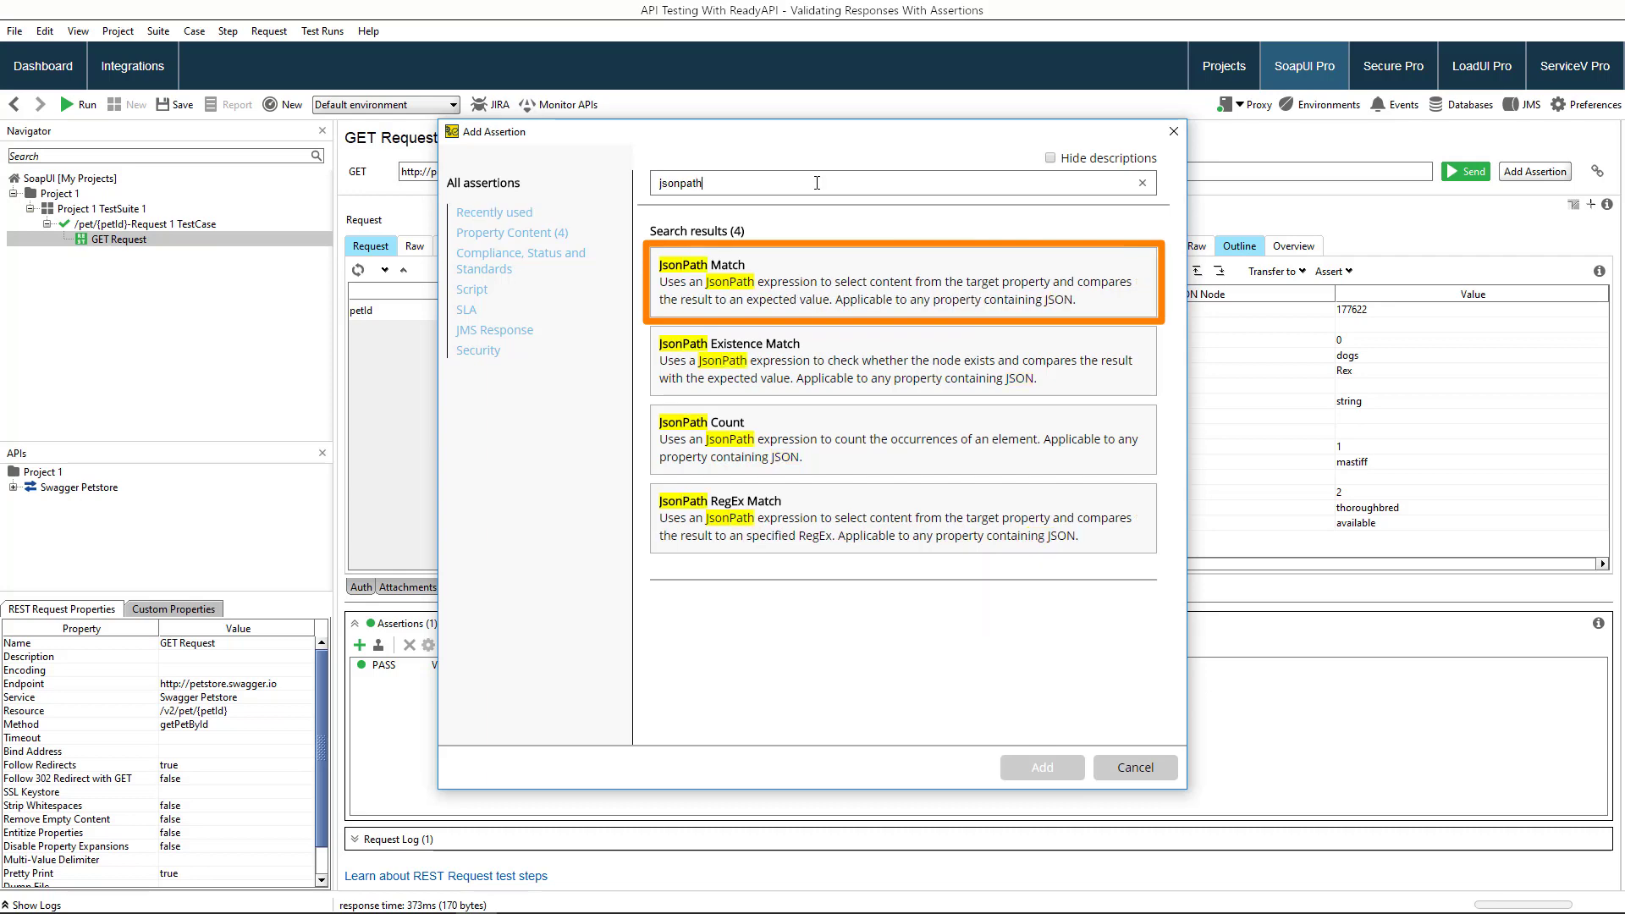
pyautogui.click(902, 282)
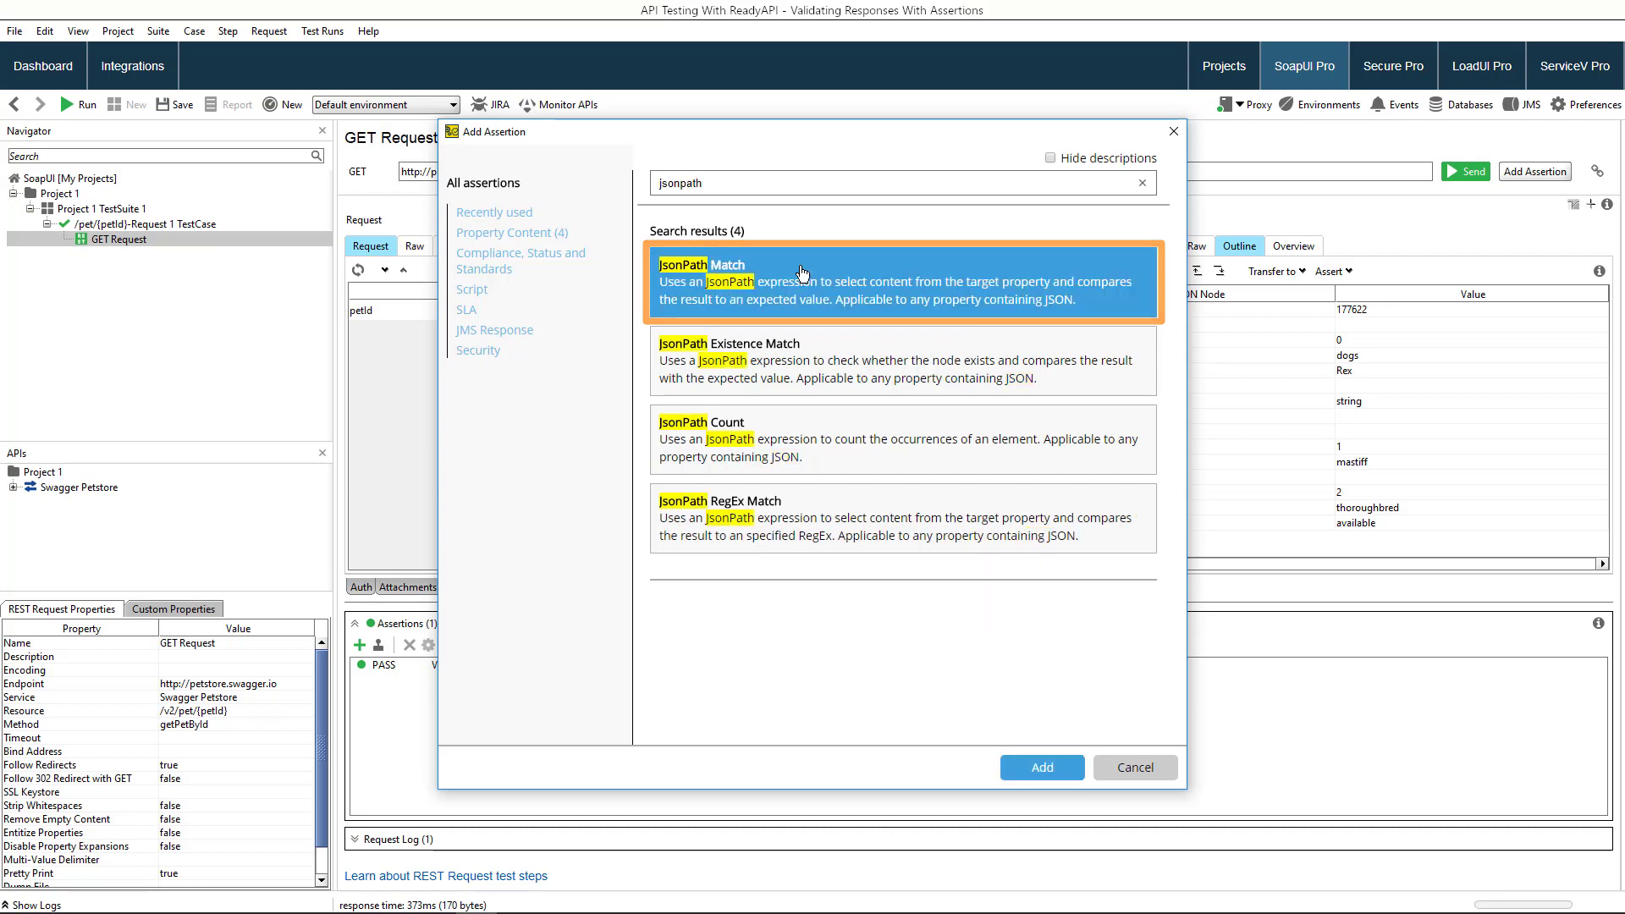
pyautogui.click(1041, 767)
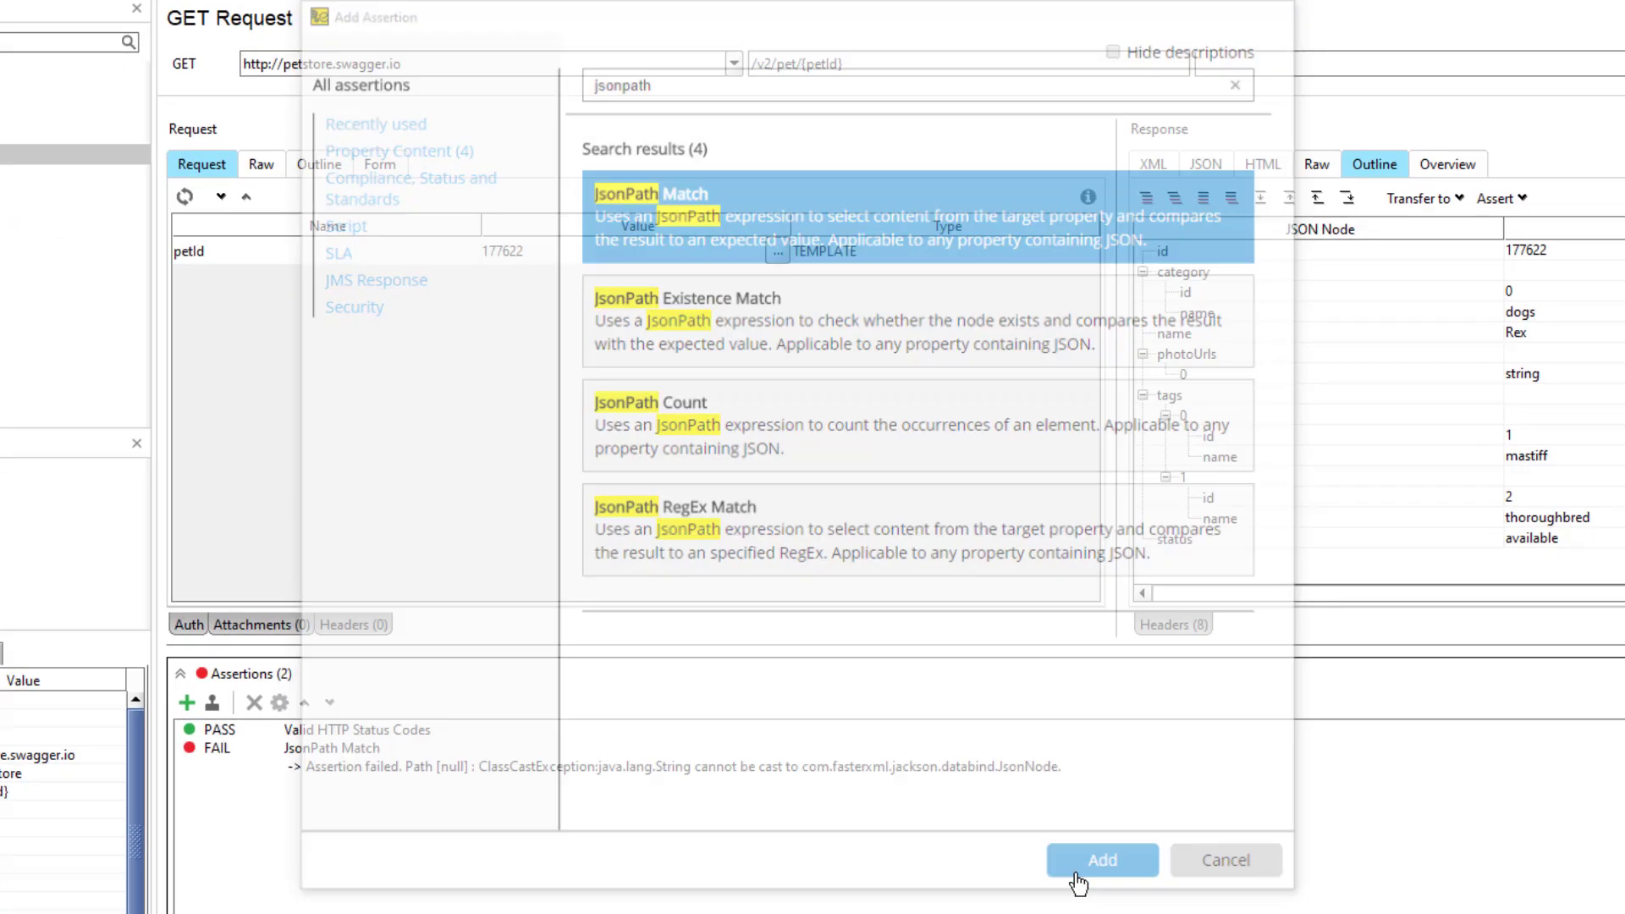
# Select tags > 0 > name from the current response so the assertion expects mastiff, and save it.
pyautogui.click(1100, 860)
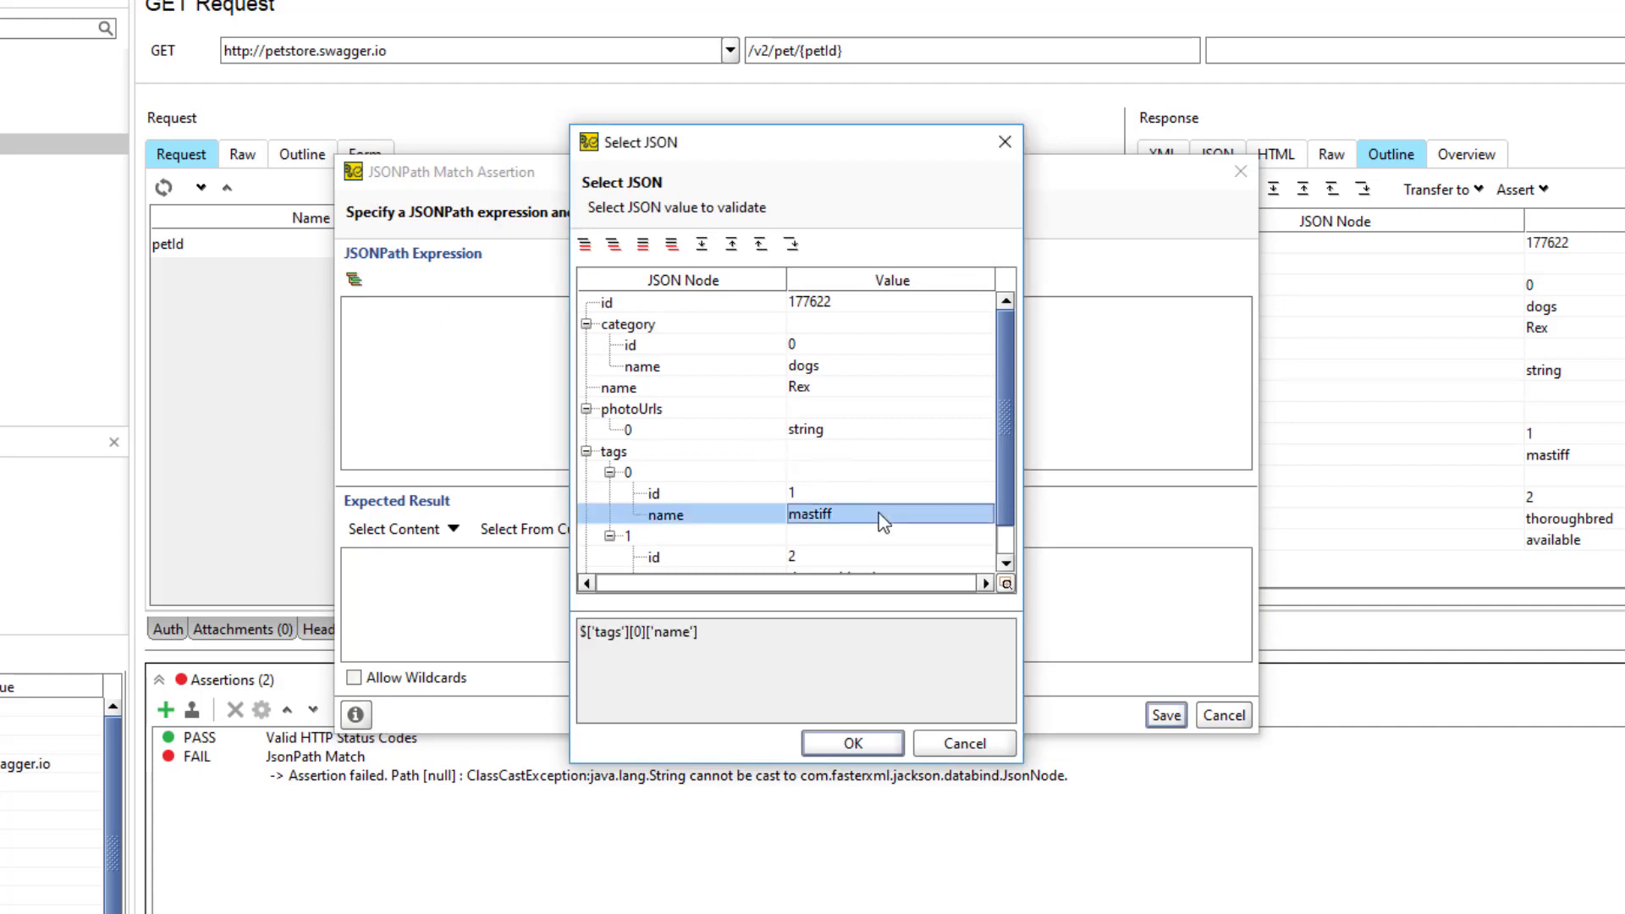
pyautogui.click(851, 743)
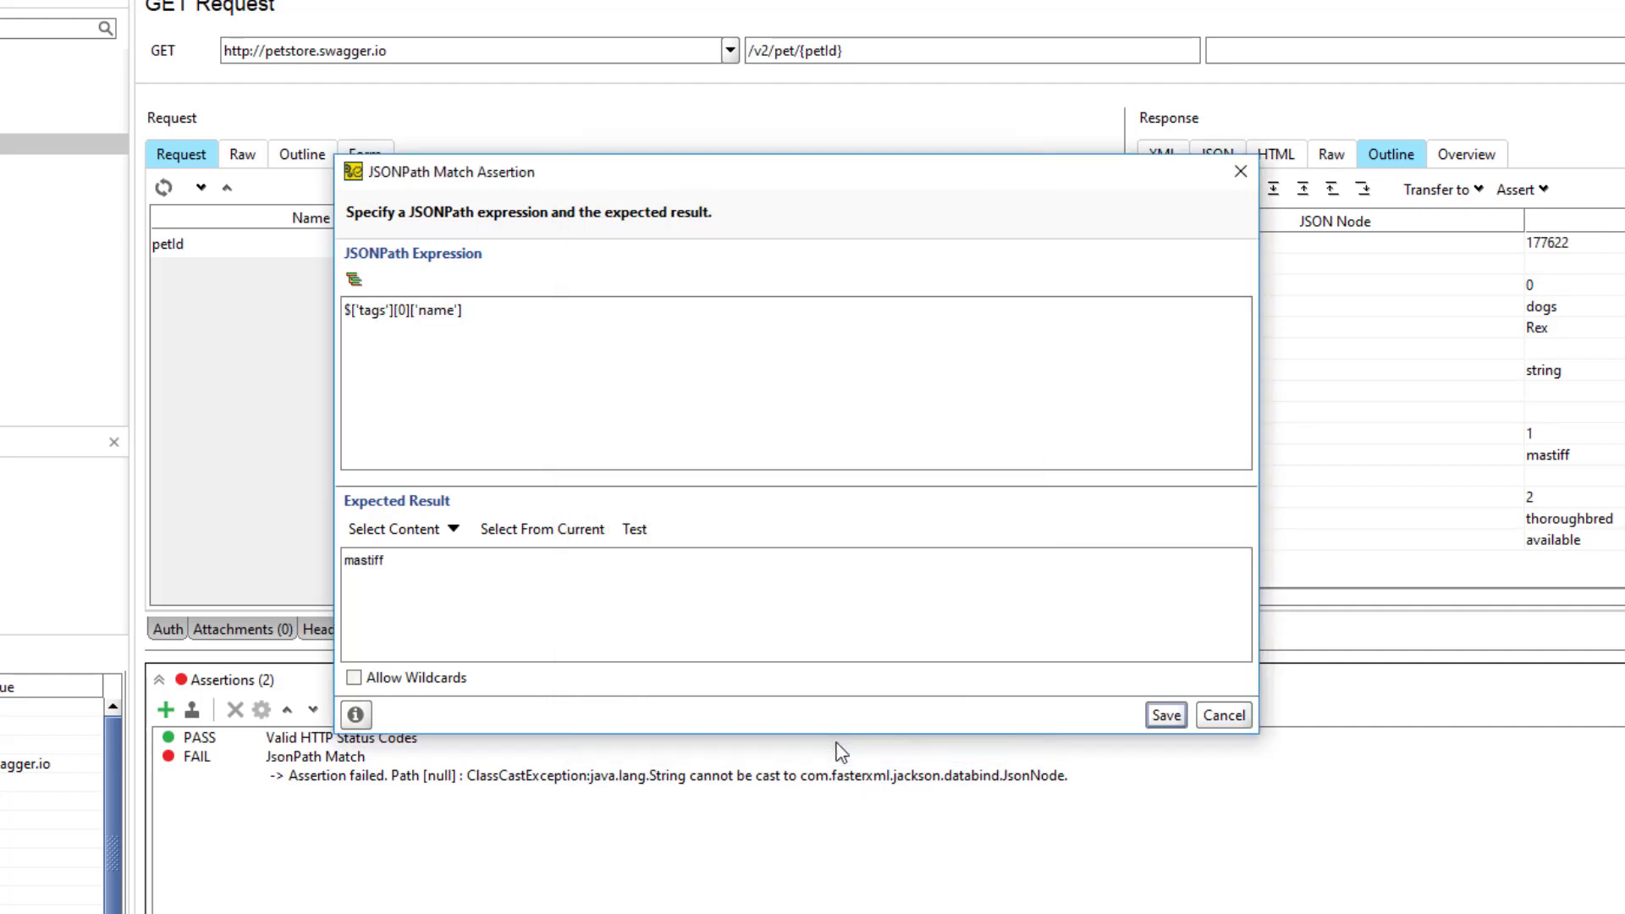
pyautogui.click(404, 310)
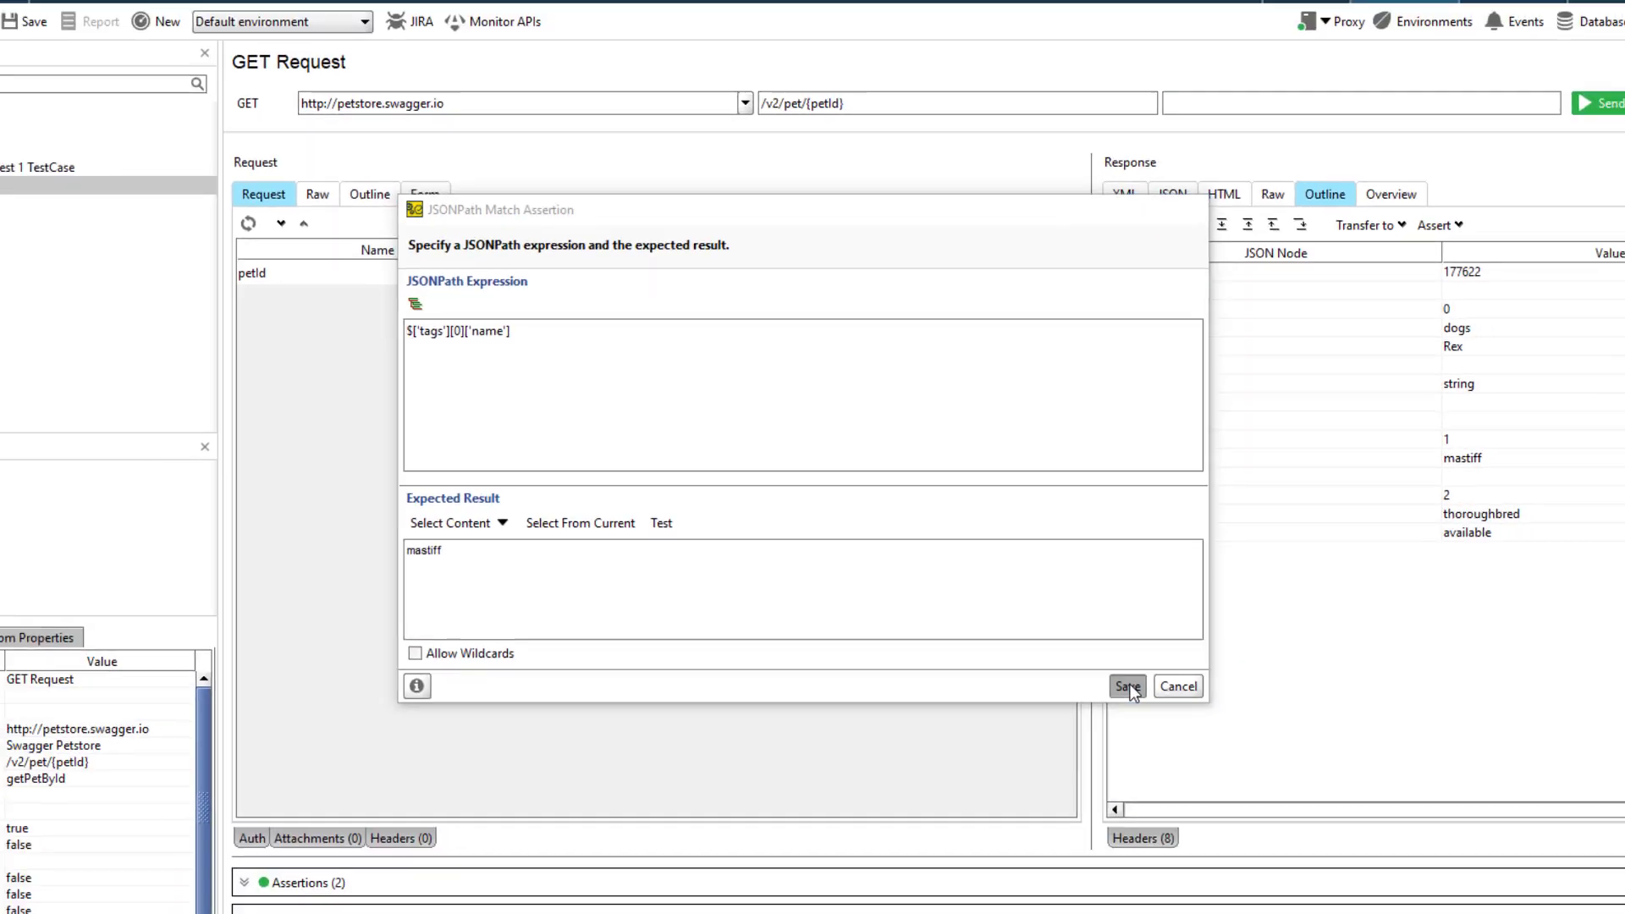
pyautogui.click(1127, 686)
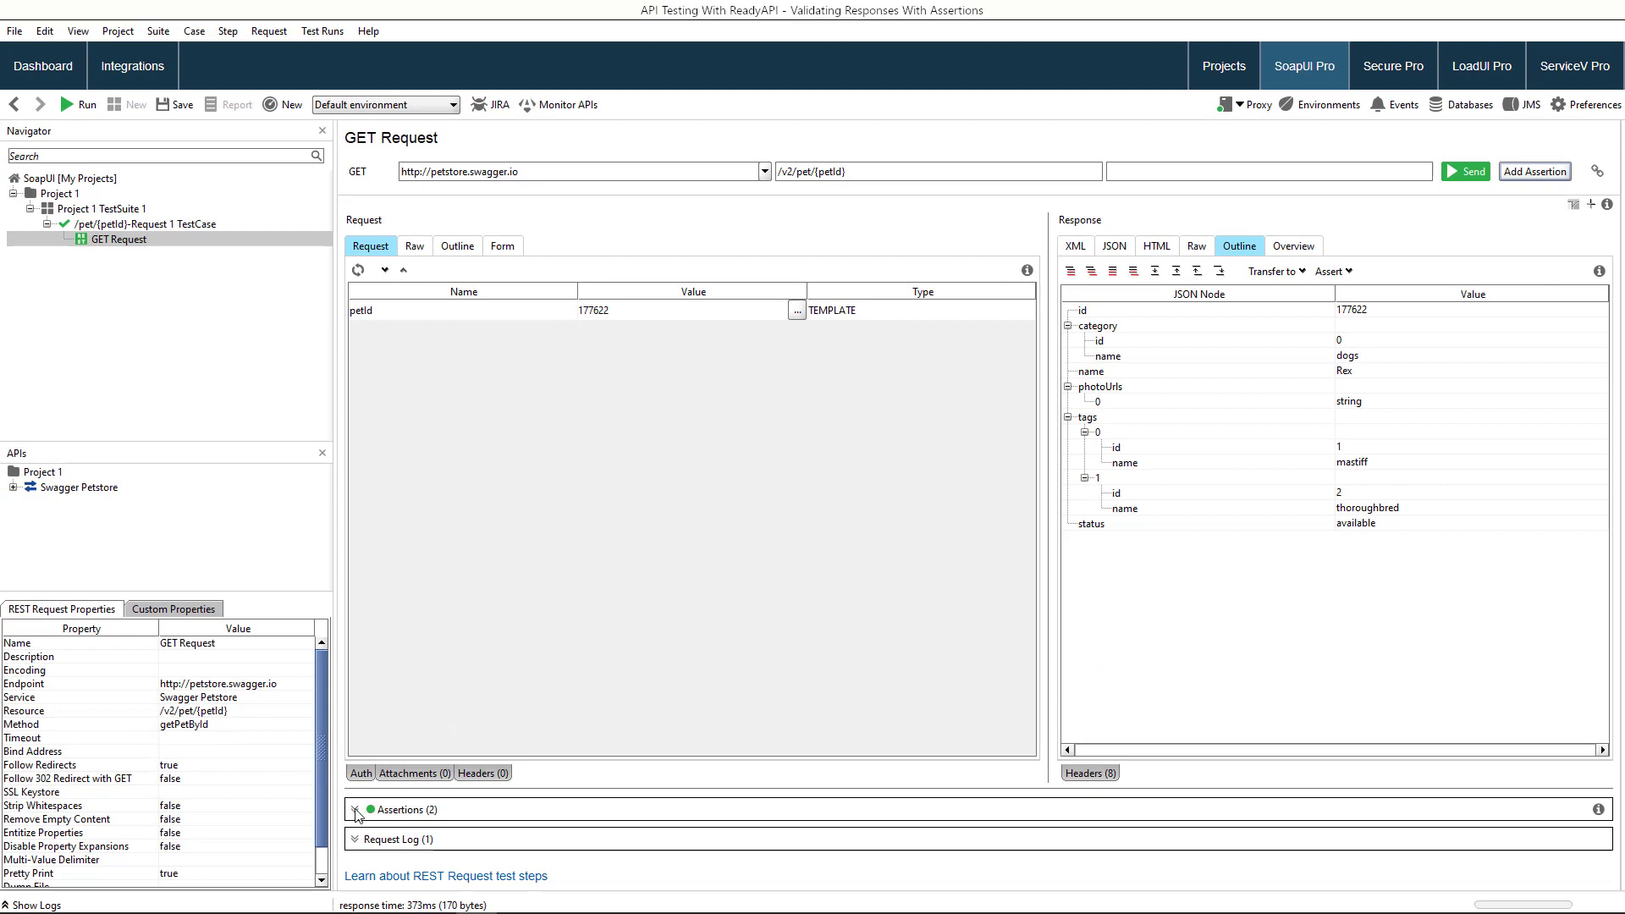
# View both assertions passing, then change the petId value to 1776224.
pyautogui.click(357, 809)
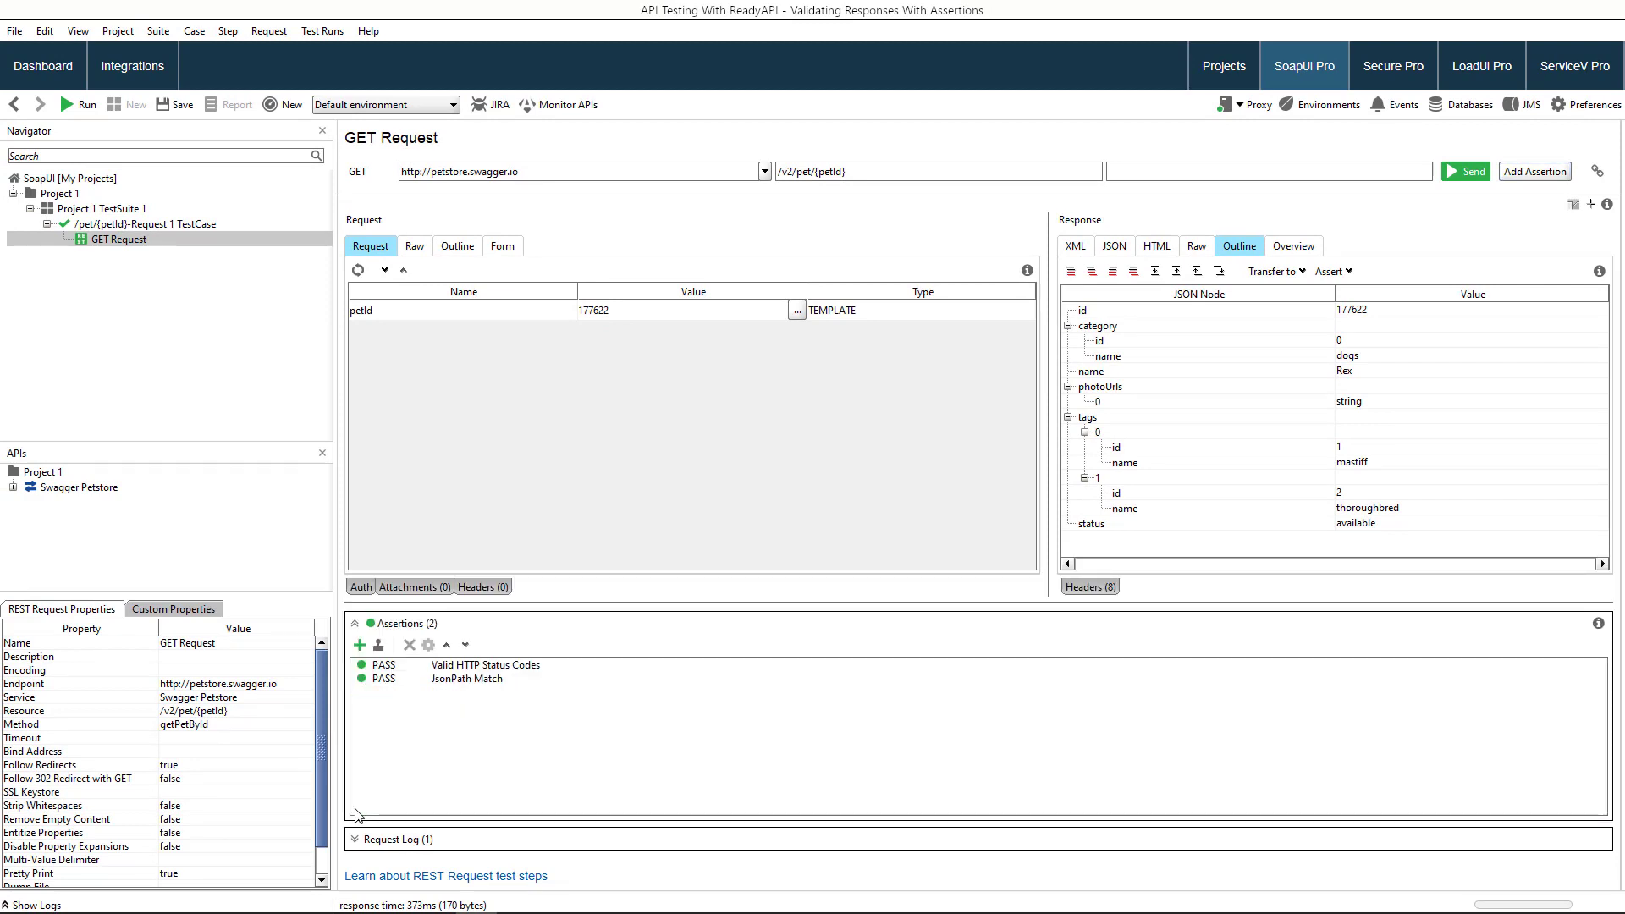
pyautogui.click(679, 310)
pyautogui.write('4')
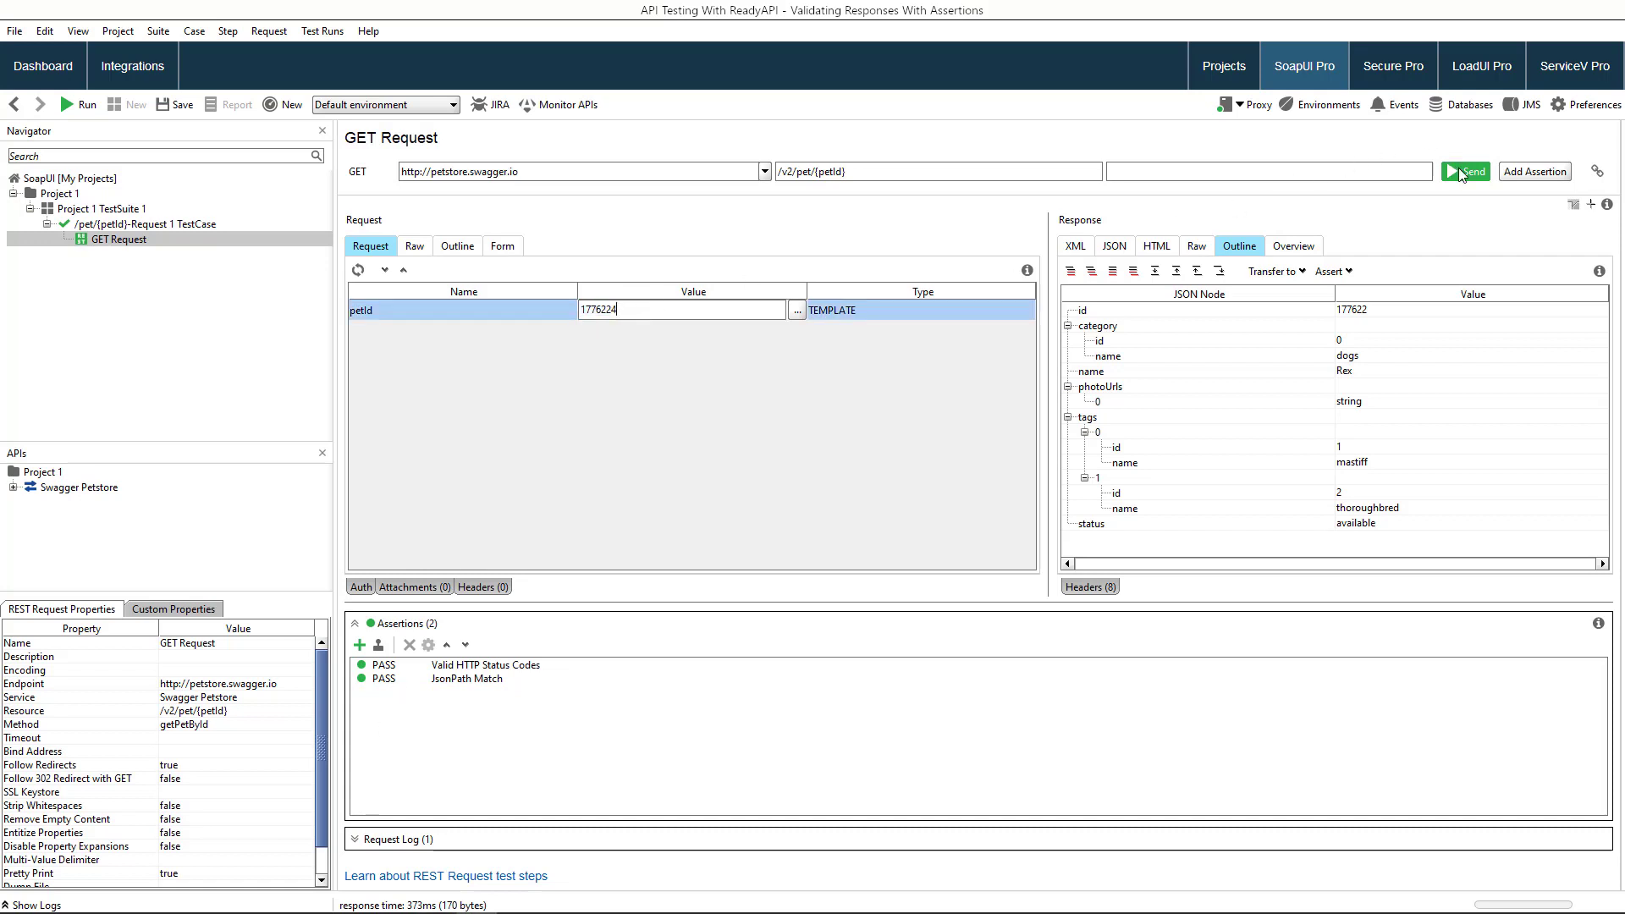
# Send for pet 1776224 to see the mastiff check fail, then restore 177622 and resend.
pyautogui.click(1470, 171)
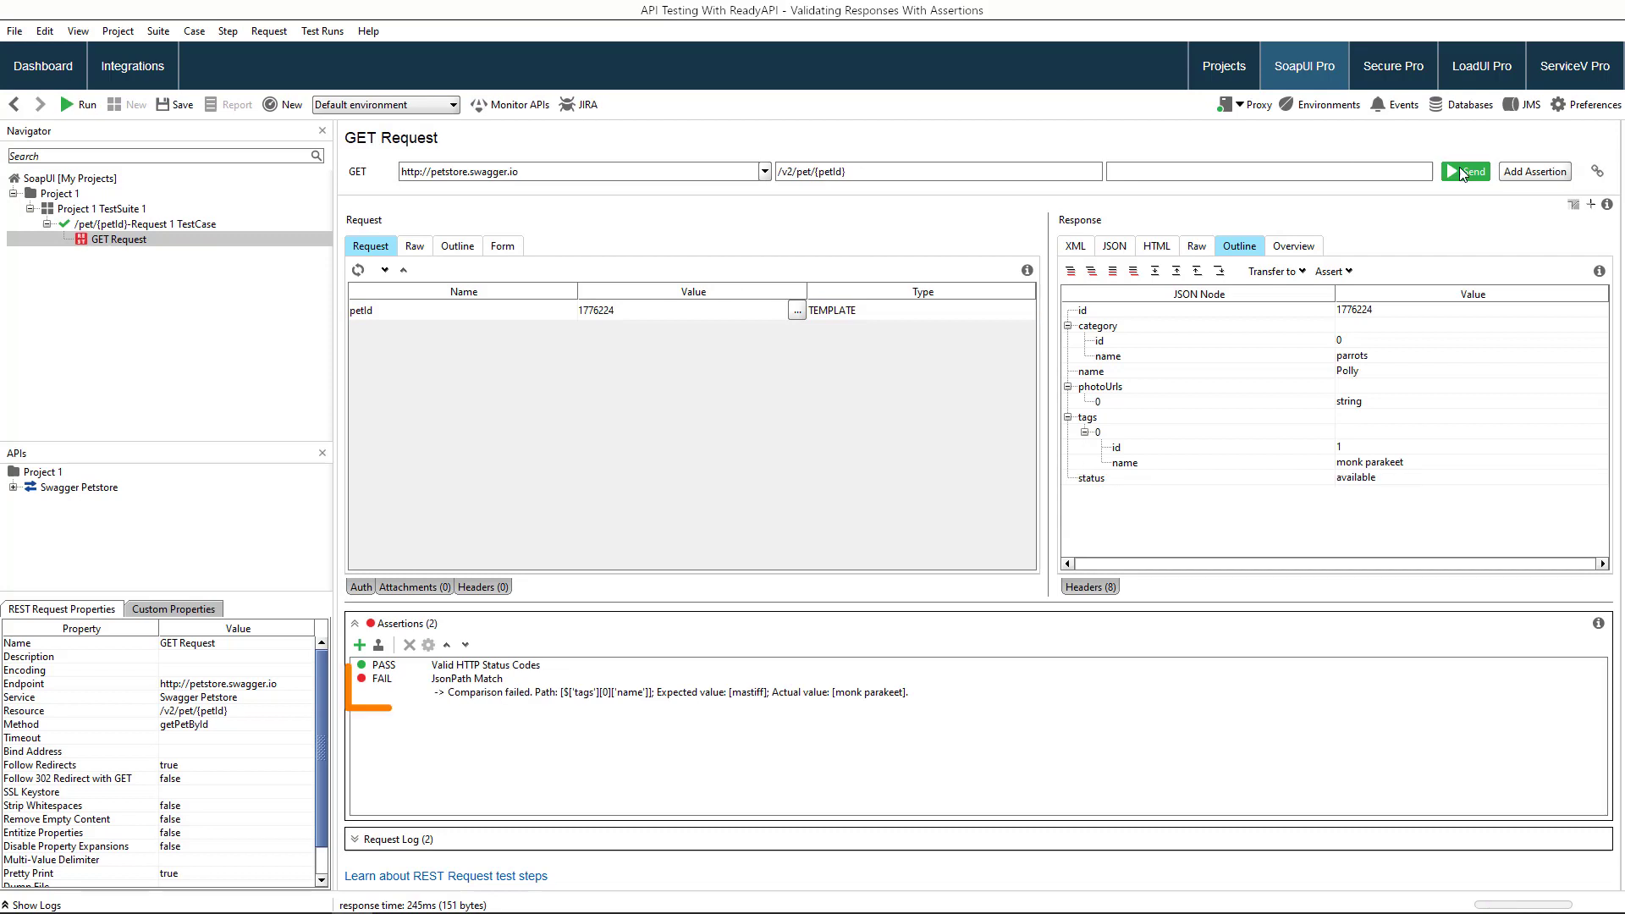
pyautogui.click(679, 308)
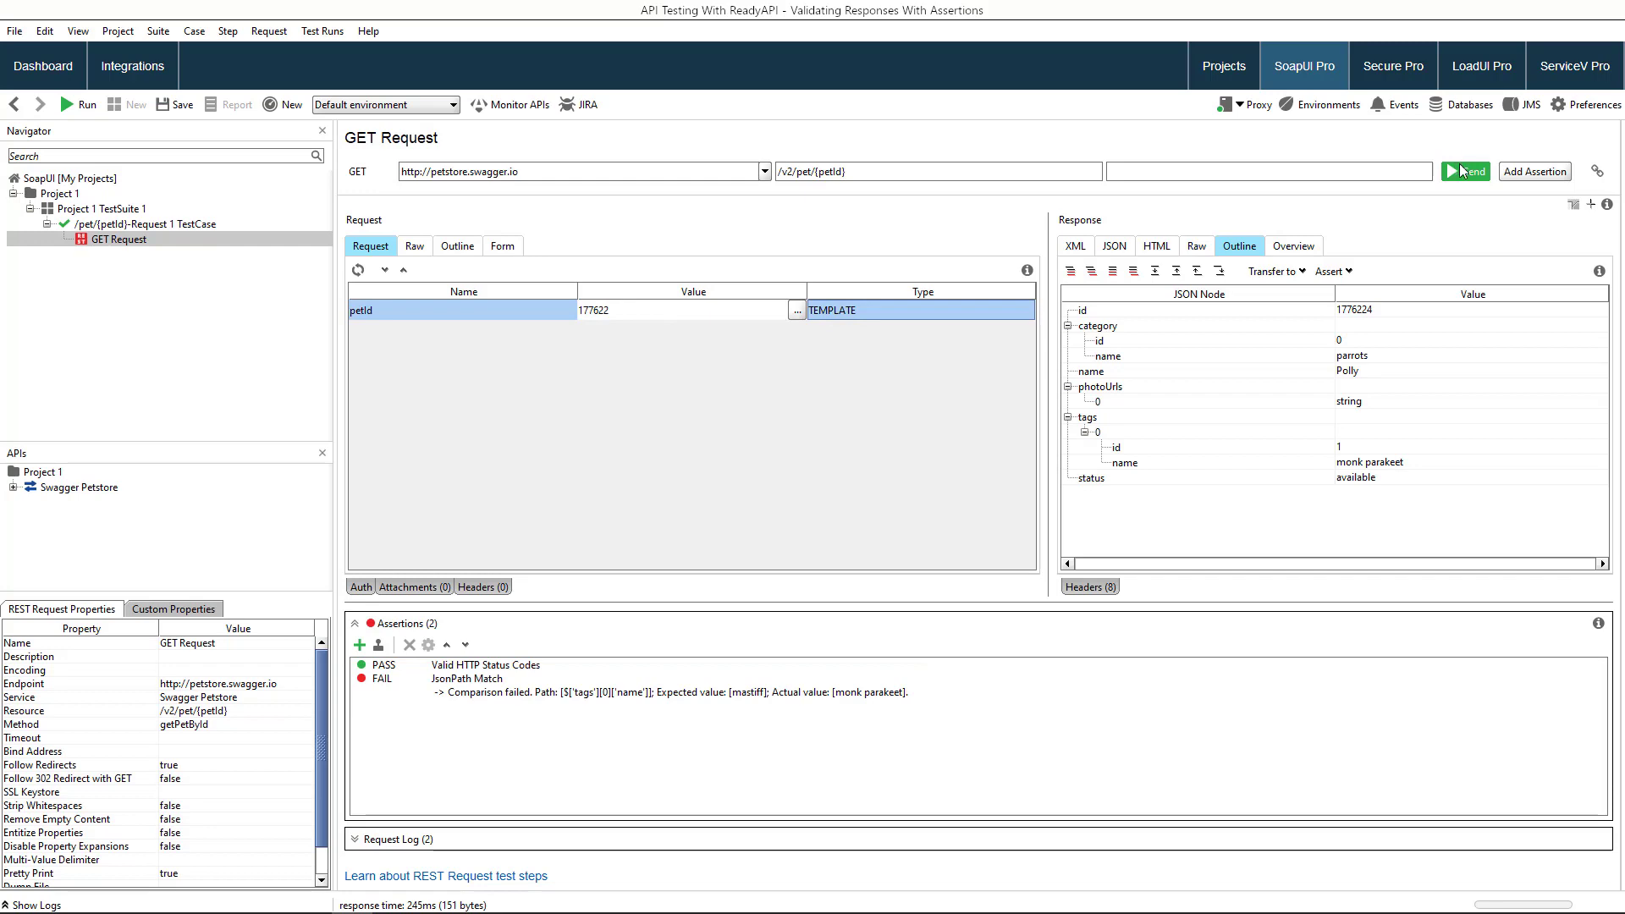
pyautogui.click(1464, 171)
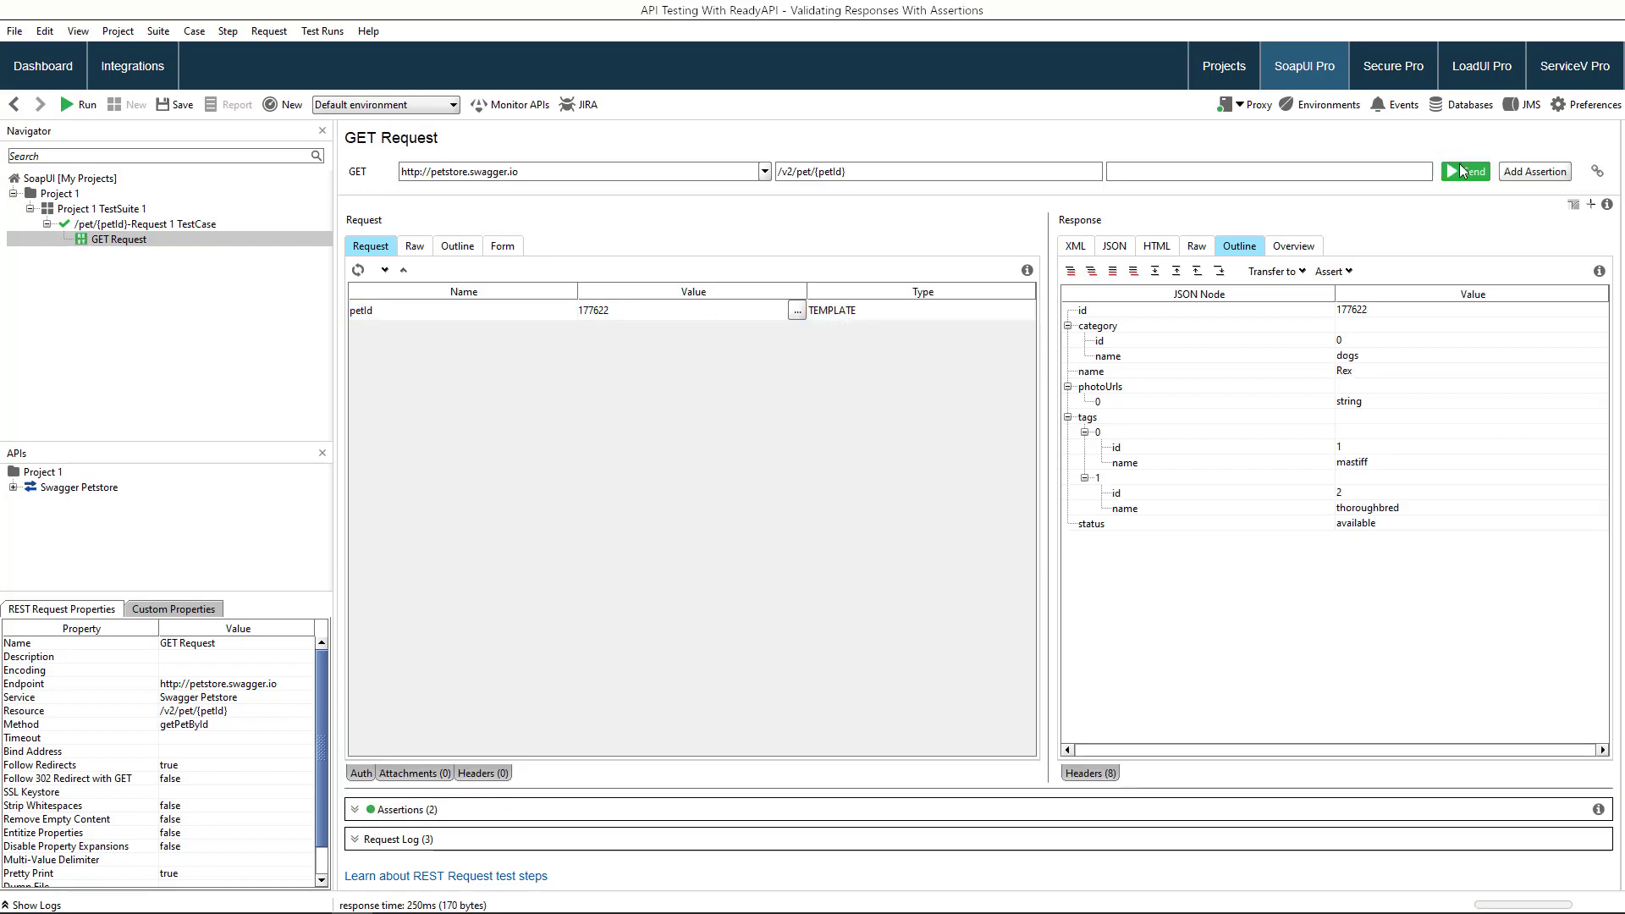